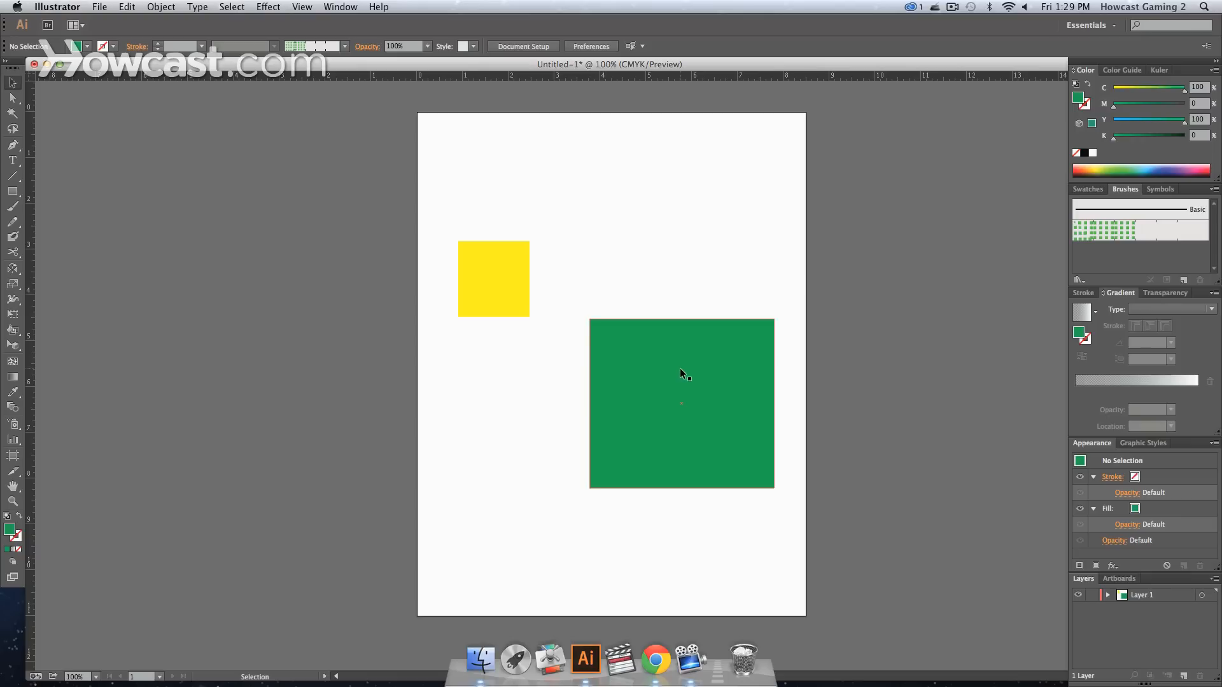
Swap the yellow square for a yellow circle positioned above and left of the green square
click(682, 404)
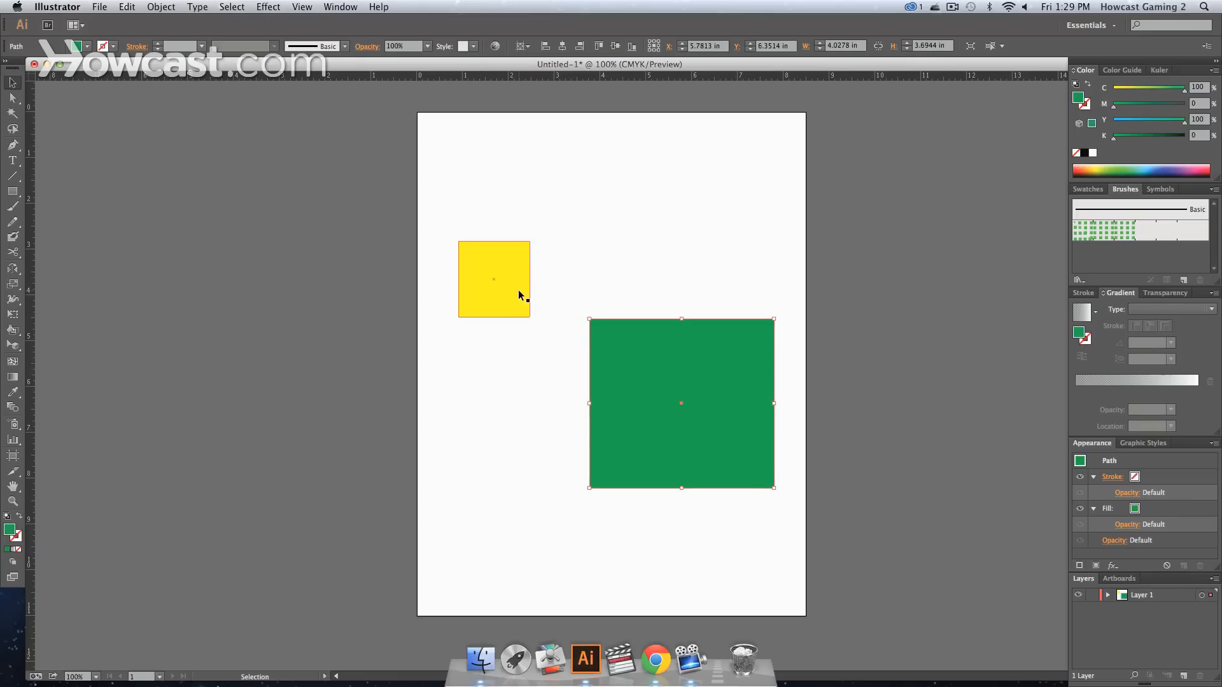
click(662, 266)
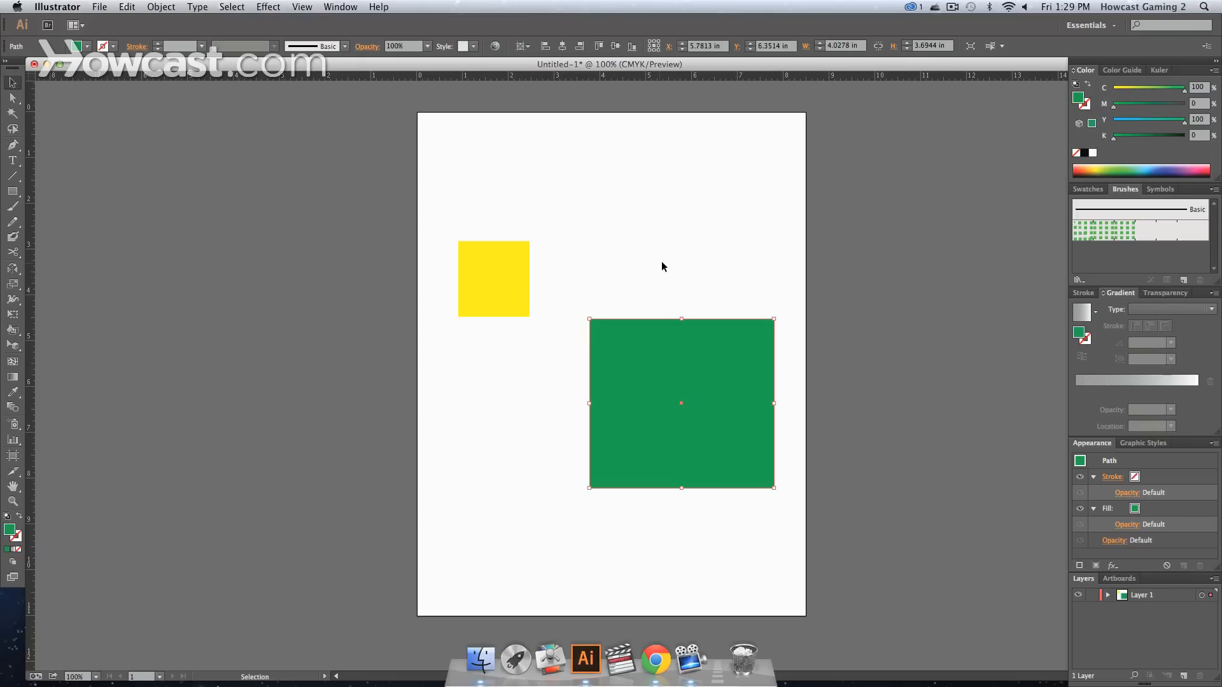
click(505, 267)
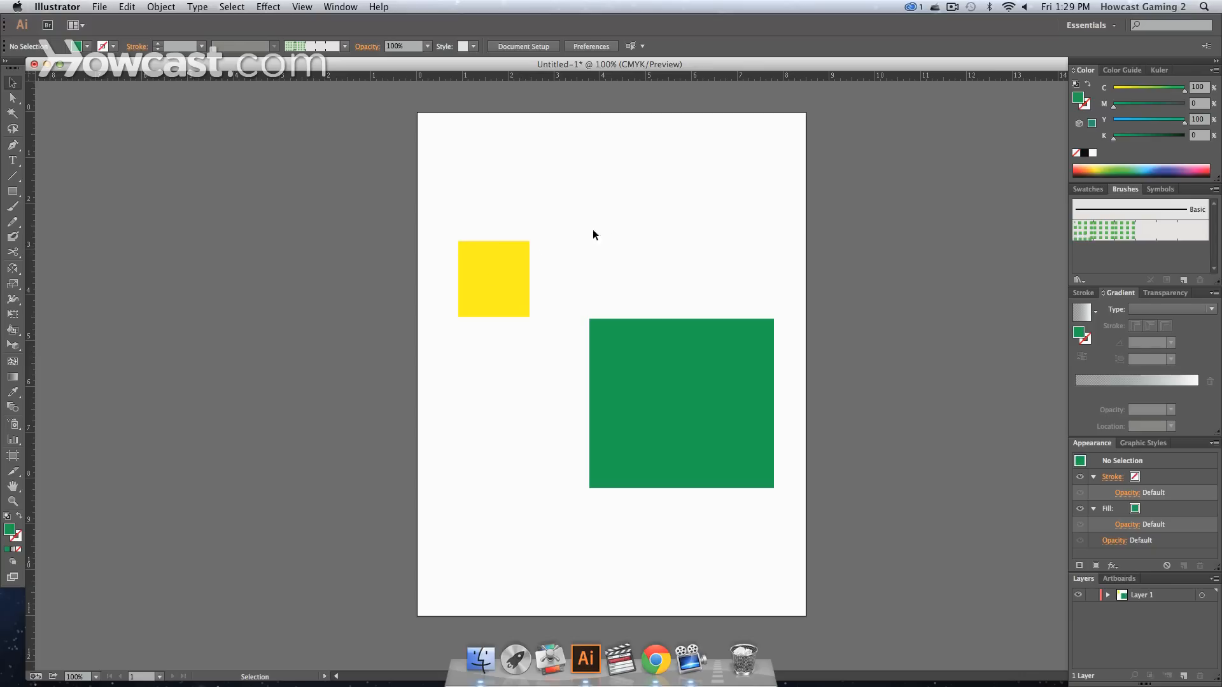
click(492, 279)
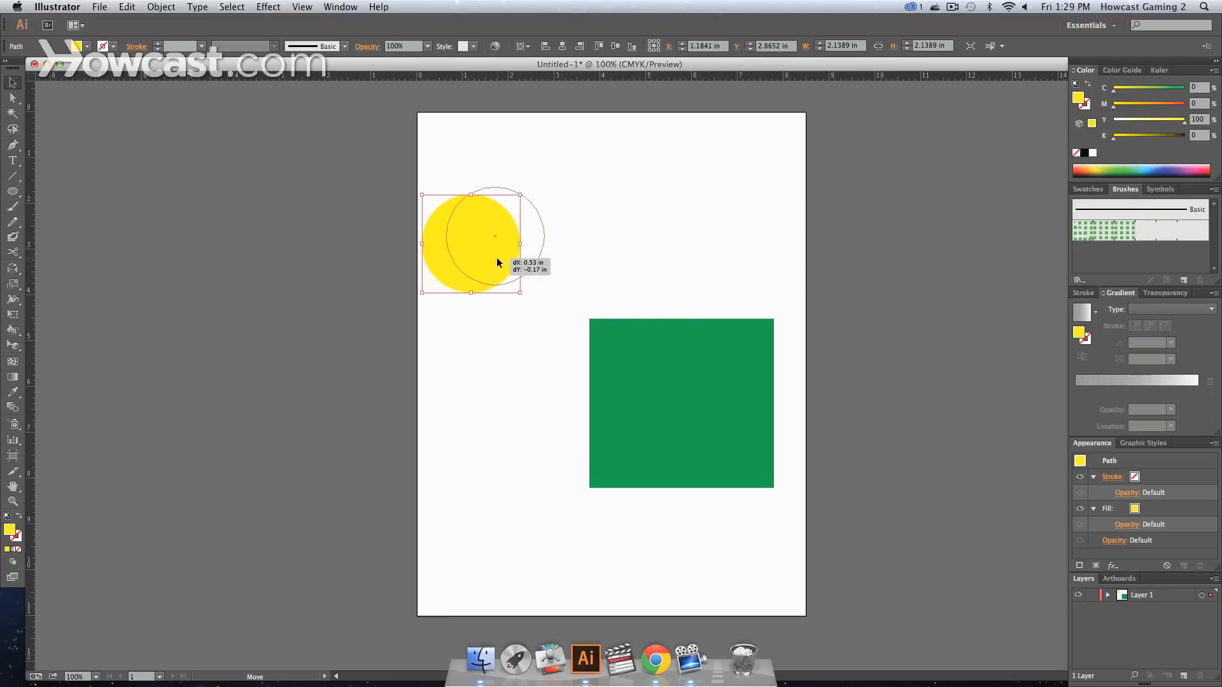
drag(496, 237, 494, 237)
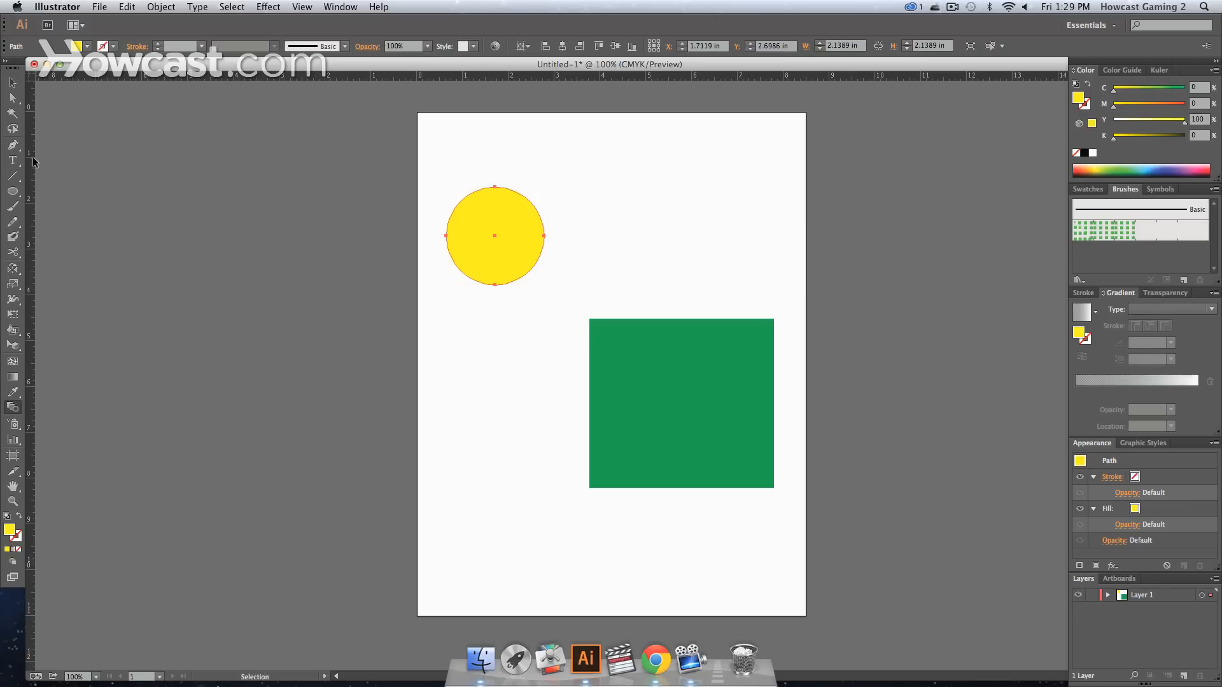
mouse_move(14, 331)
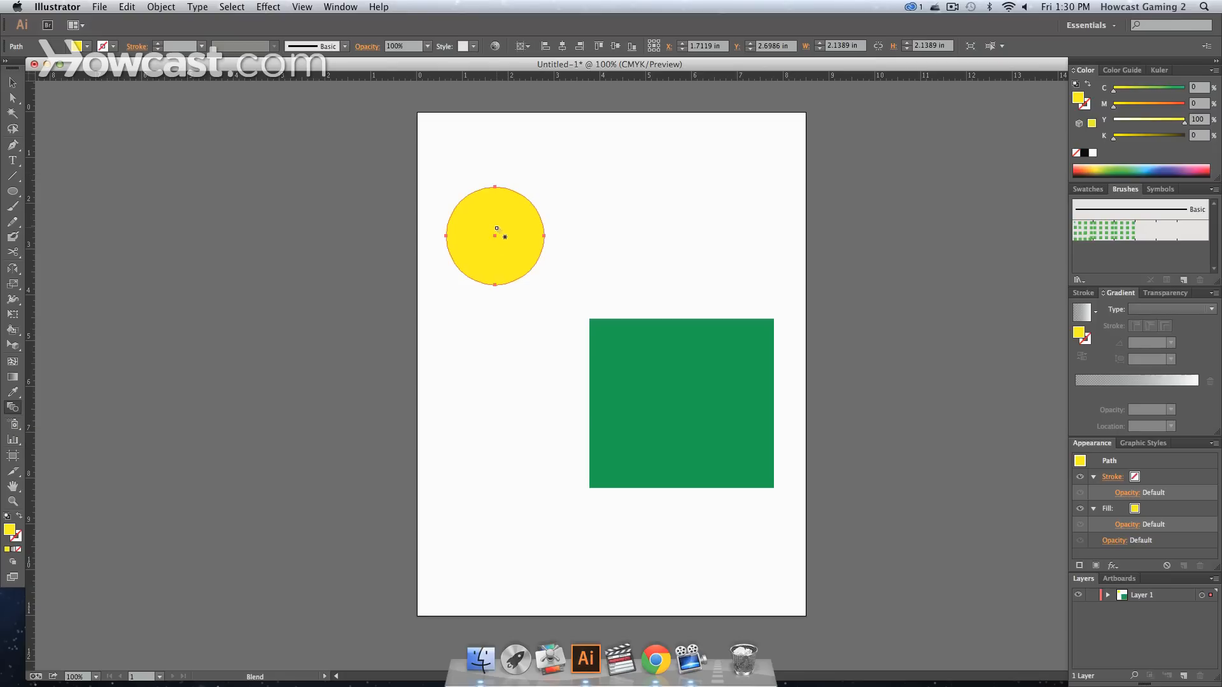
mouse_move(690, 393)
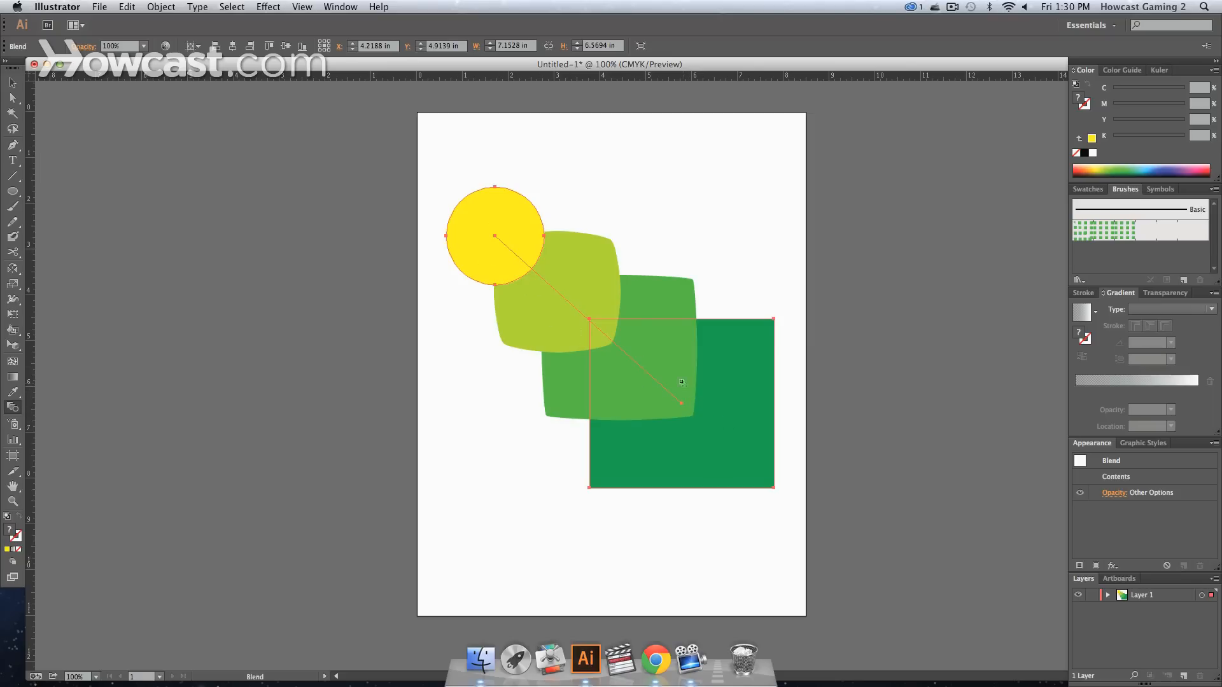
mouse_move(734, 416)
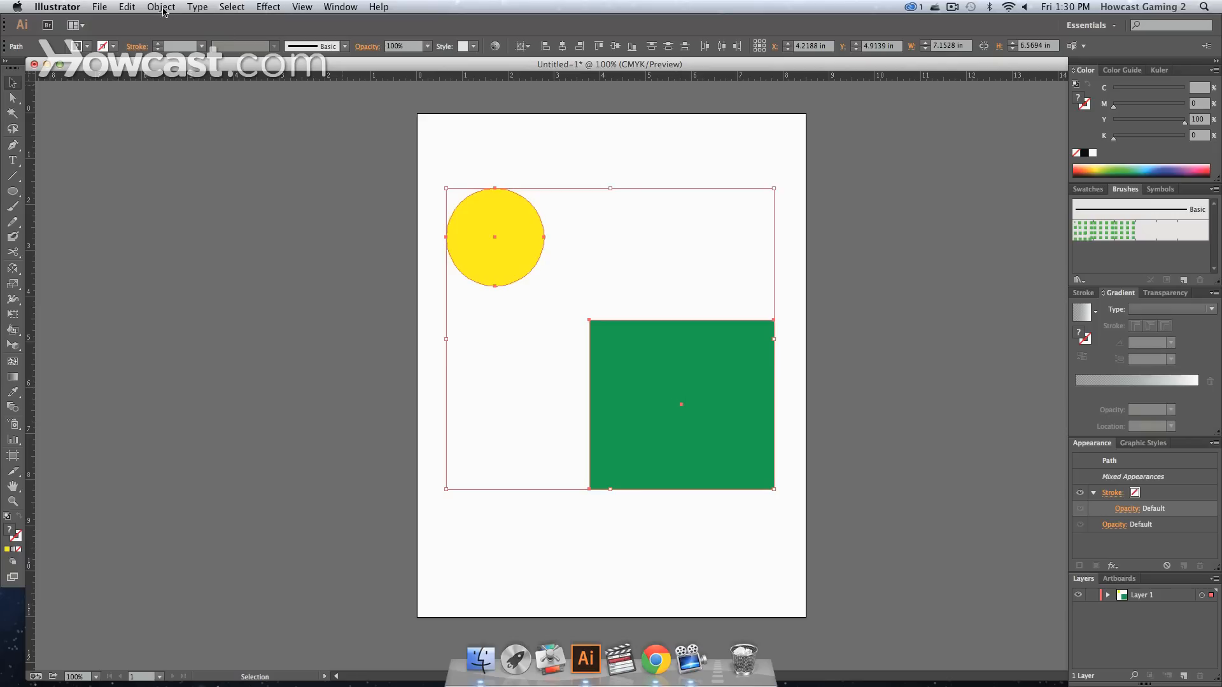
Make a blend between the yellow circle and green square via Object > Blend > Make, then deselect
click(162, 7)
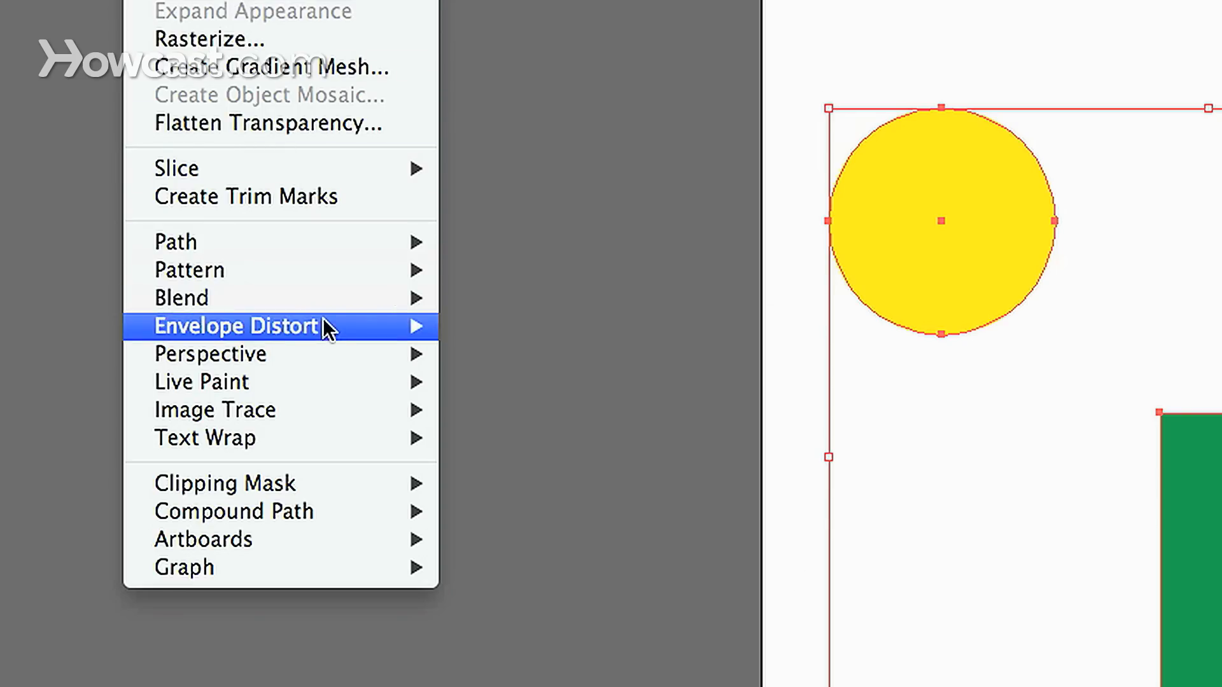
mouse_move(180, 298)
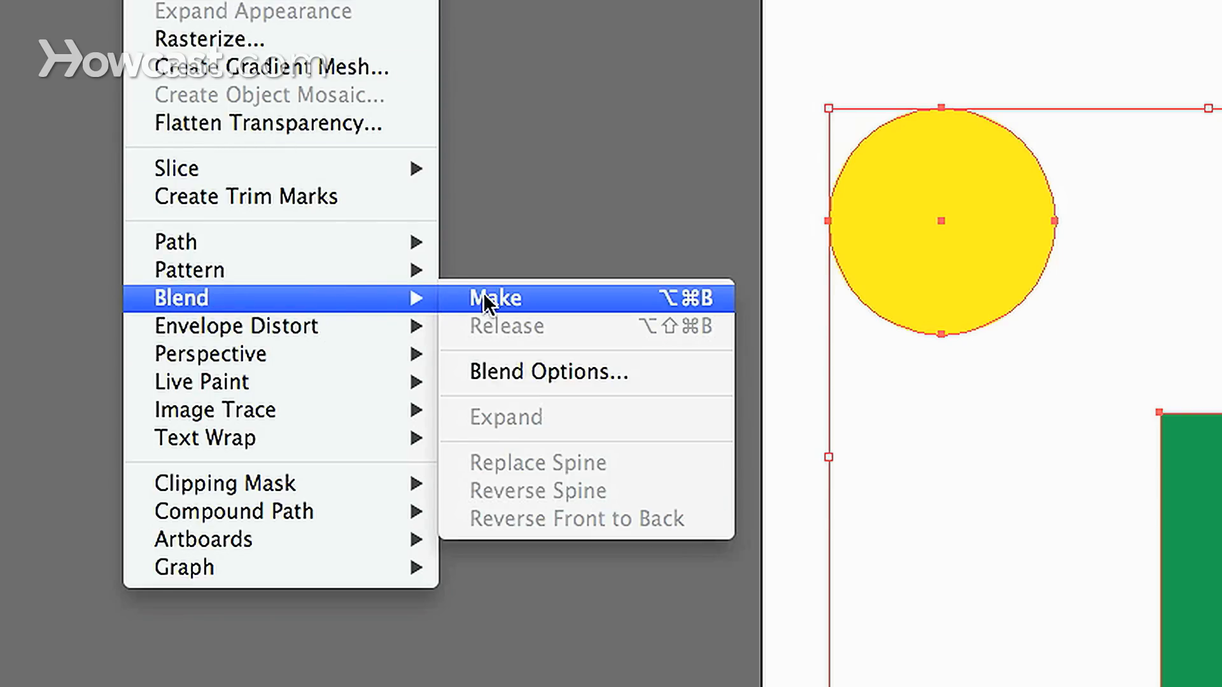
click(494, 298)
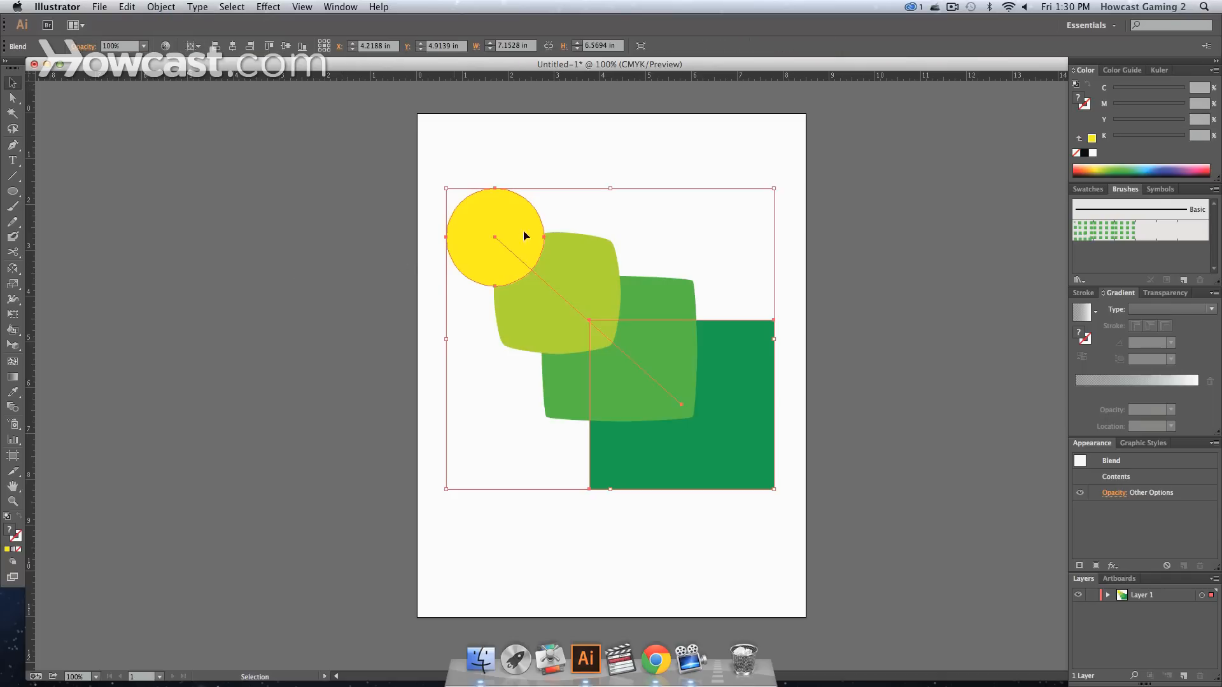
click(733, 407)
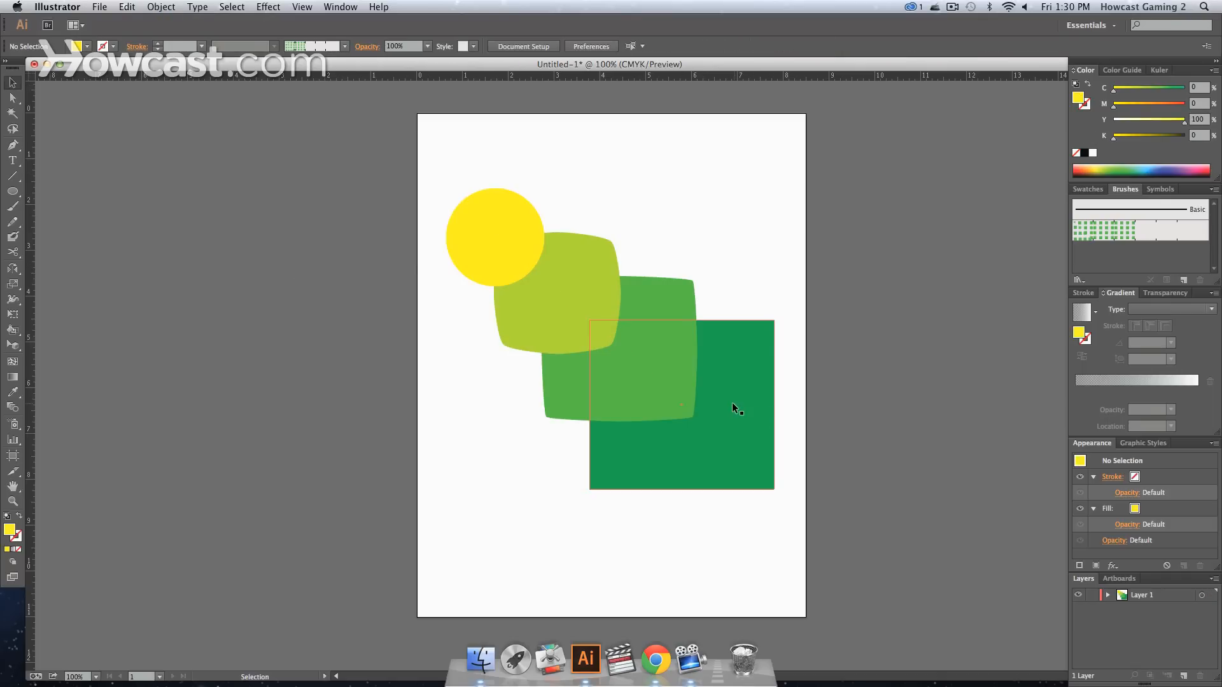
mouse_move(679, 413)
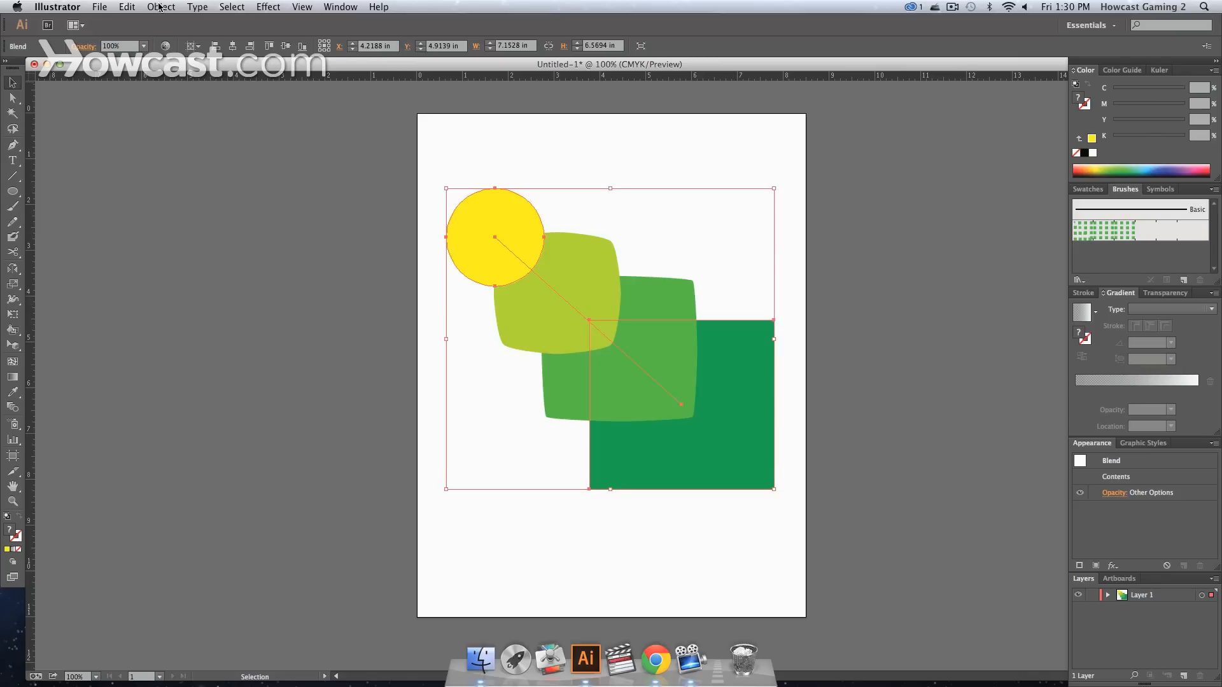
Set Blend Options to Specified Steps spacing with live Preview turned on
click(161, 8)
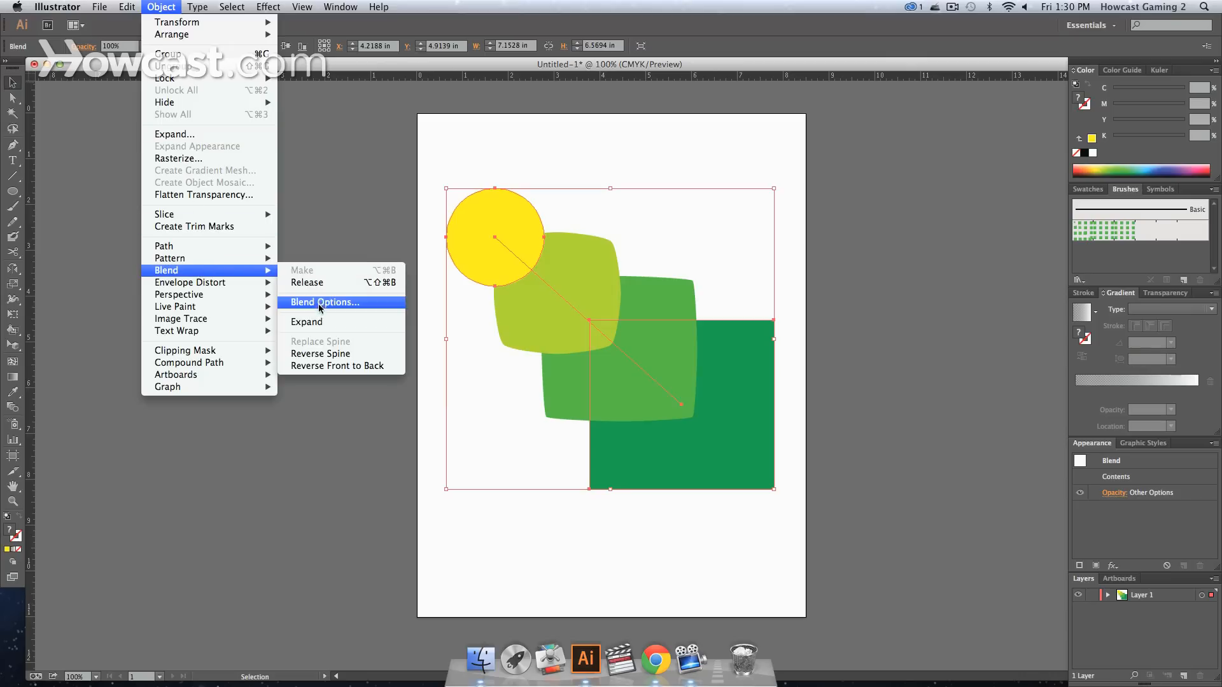
click(323, 303)
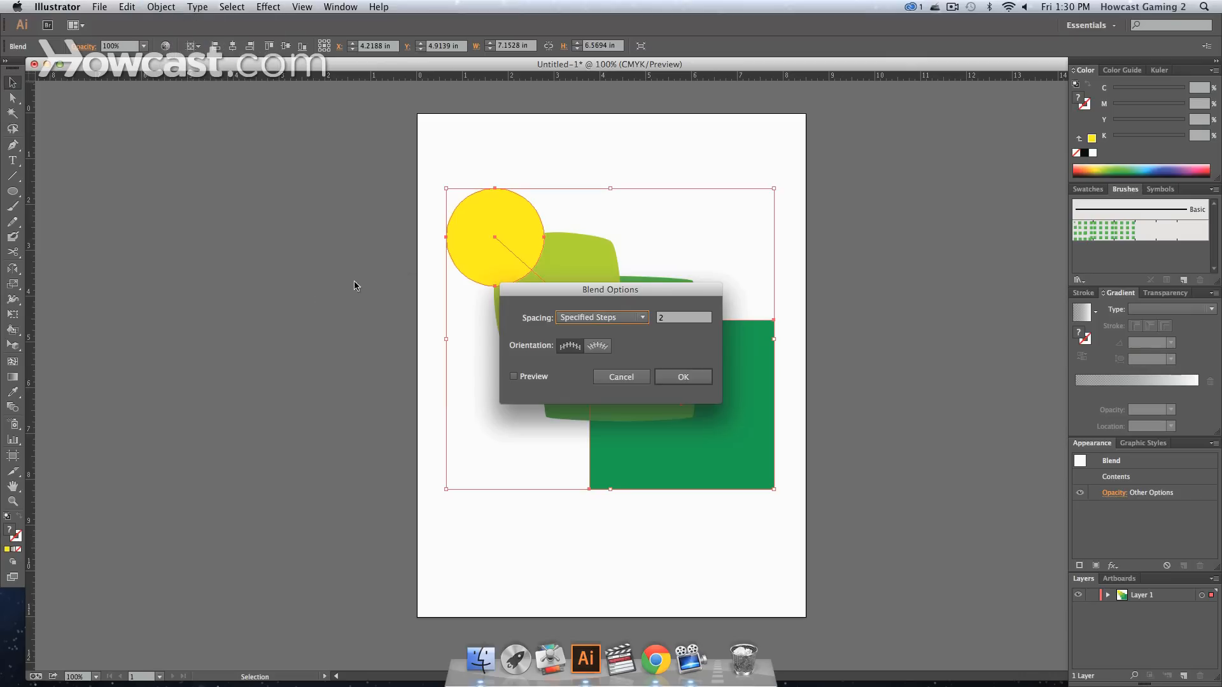
drag(610, 288, 266, 276)
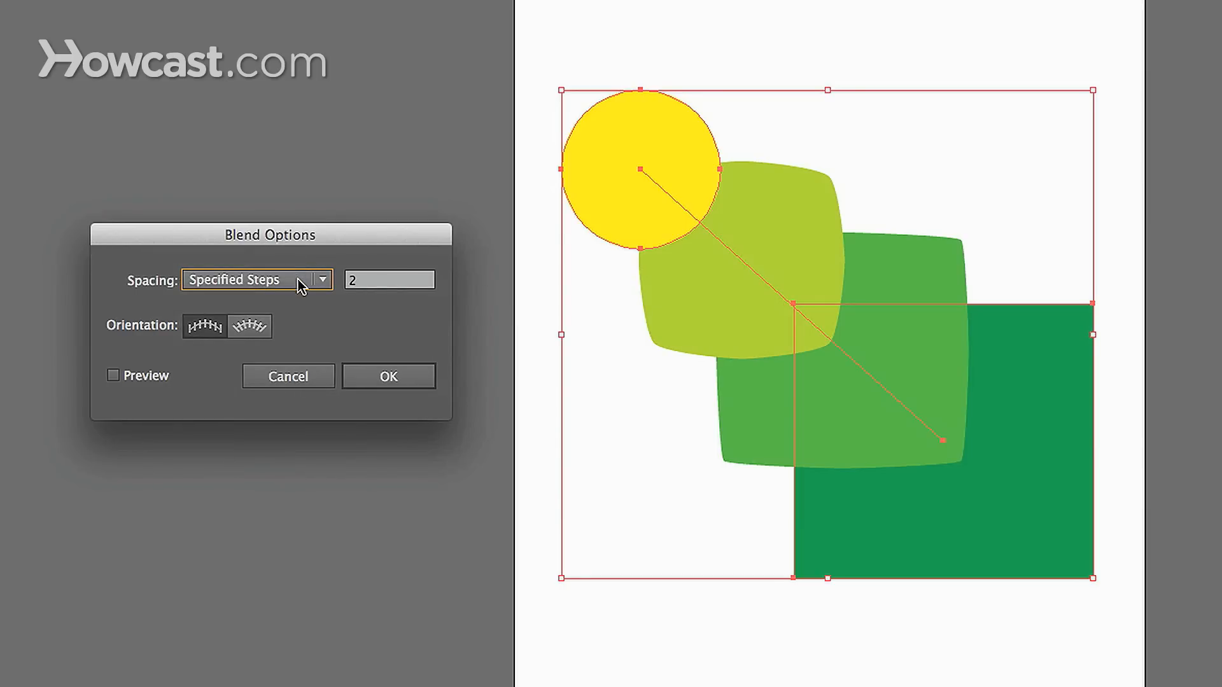
mouse_move(179, 287)
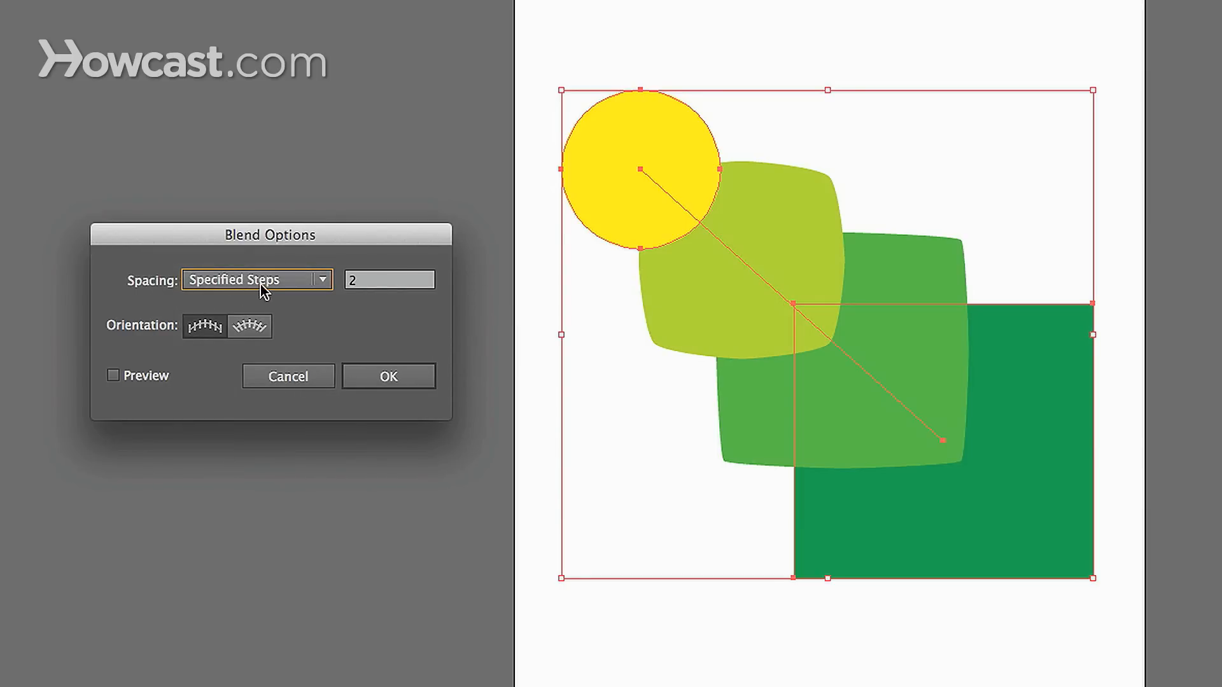
click(256, 279)
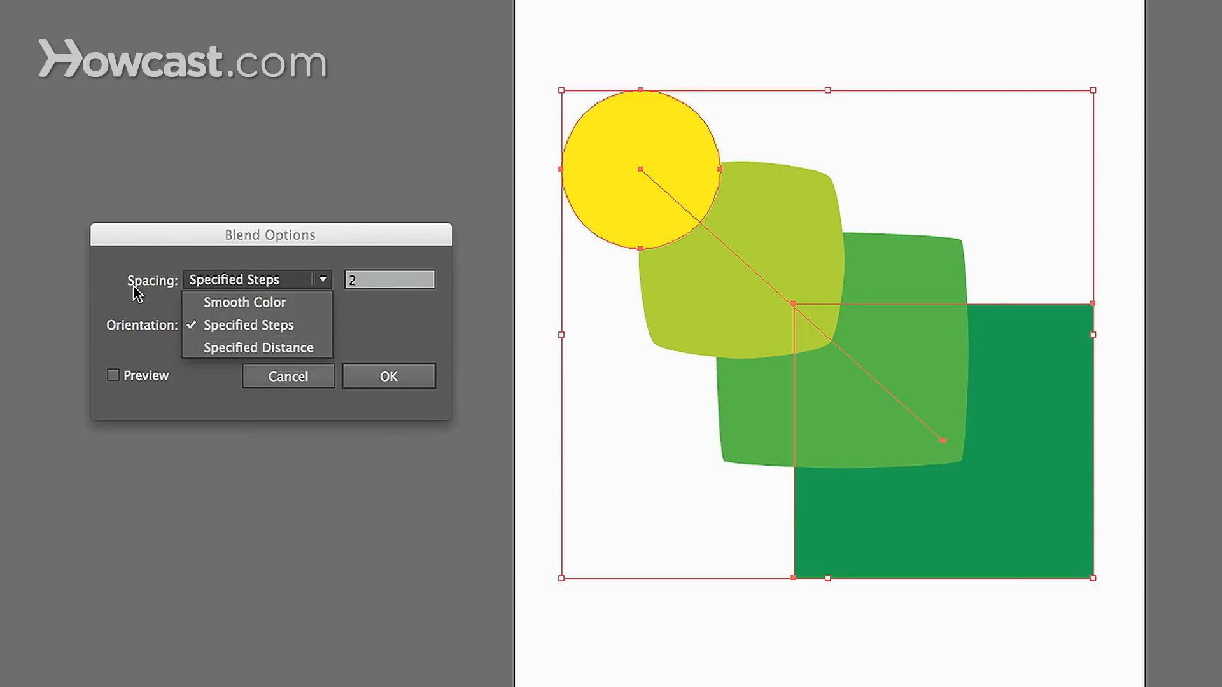
click(250, 324)
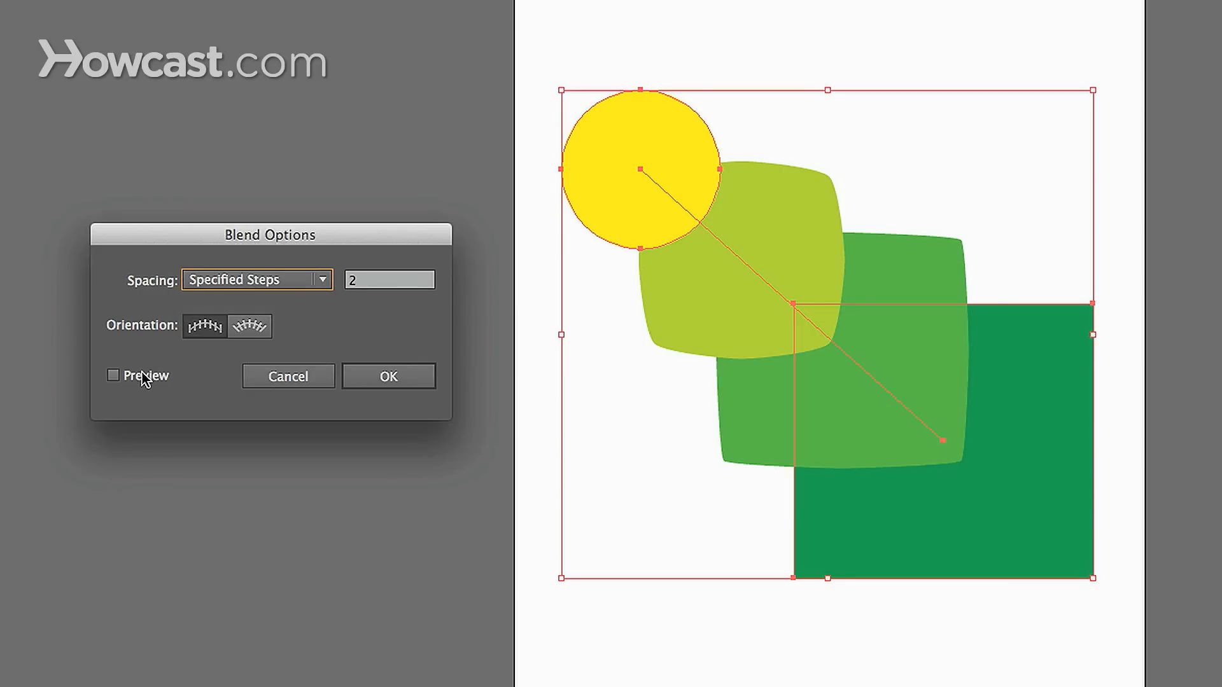
click(112, 375)
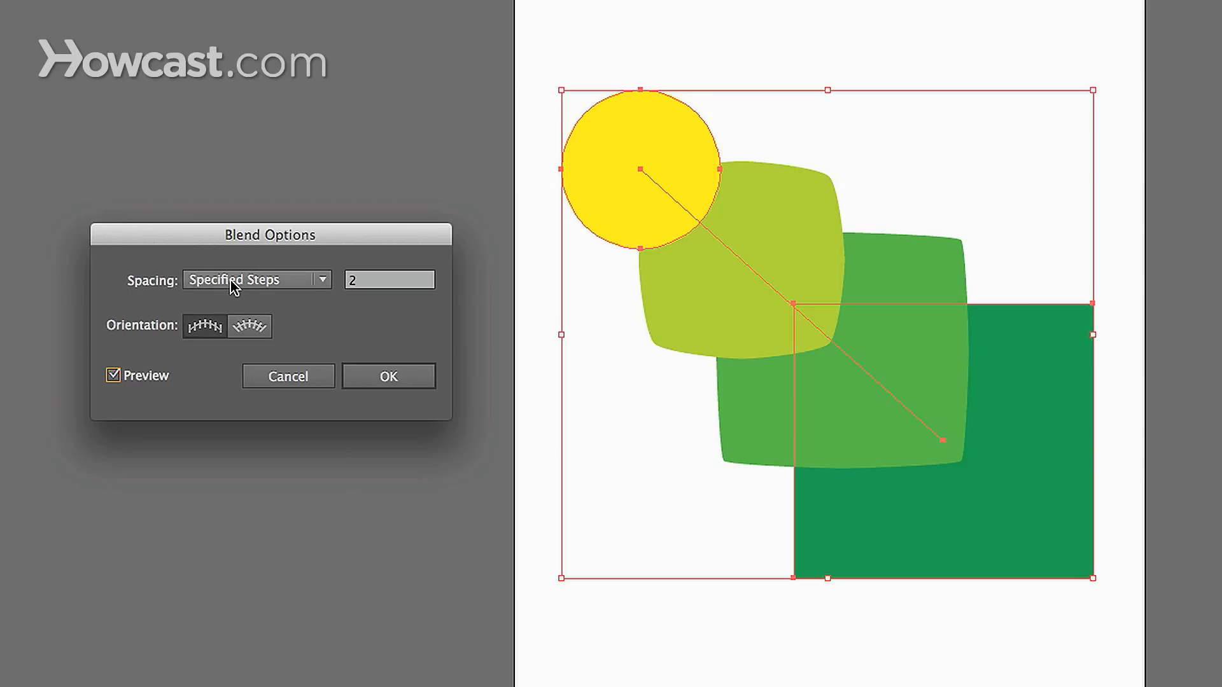
mouse_move(951, 206)
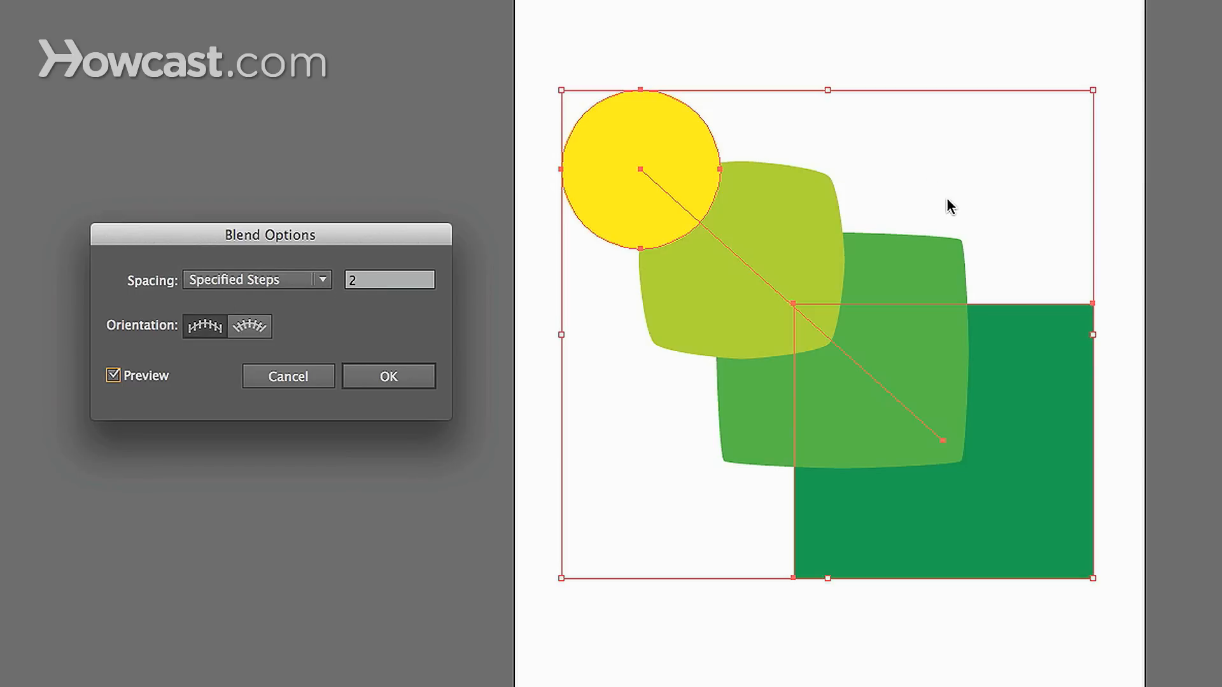
mouse_move(894, 251)
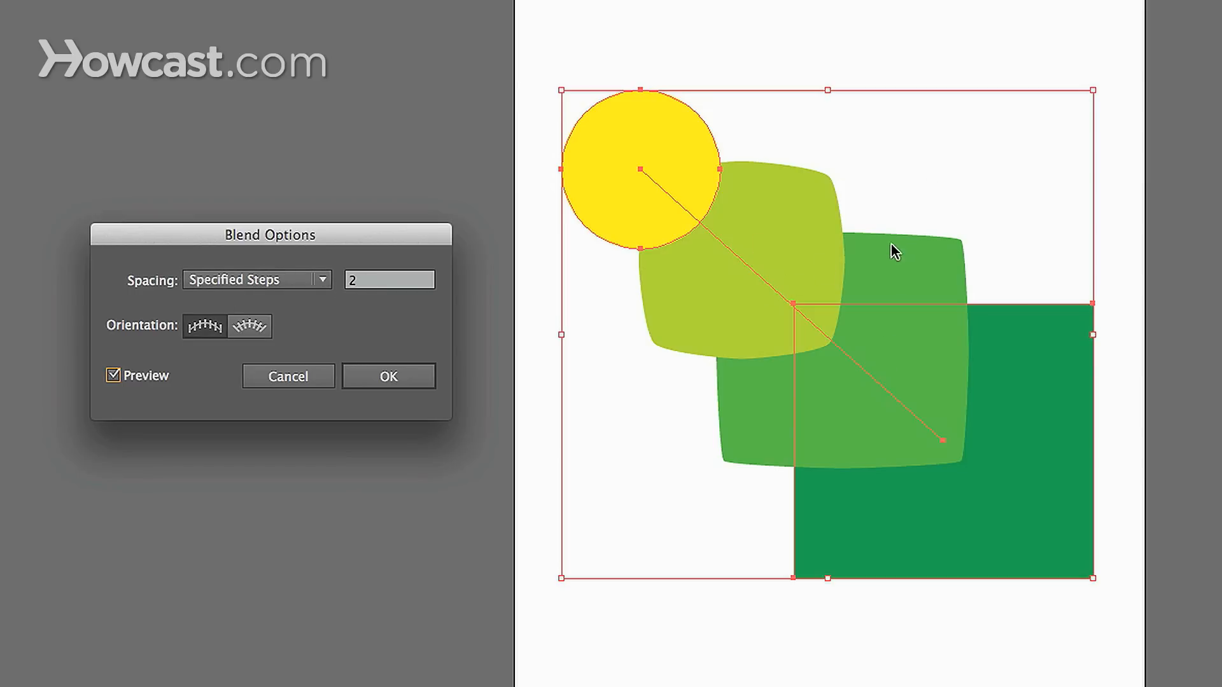
mouse_move(674, 195)
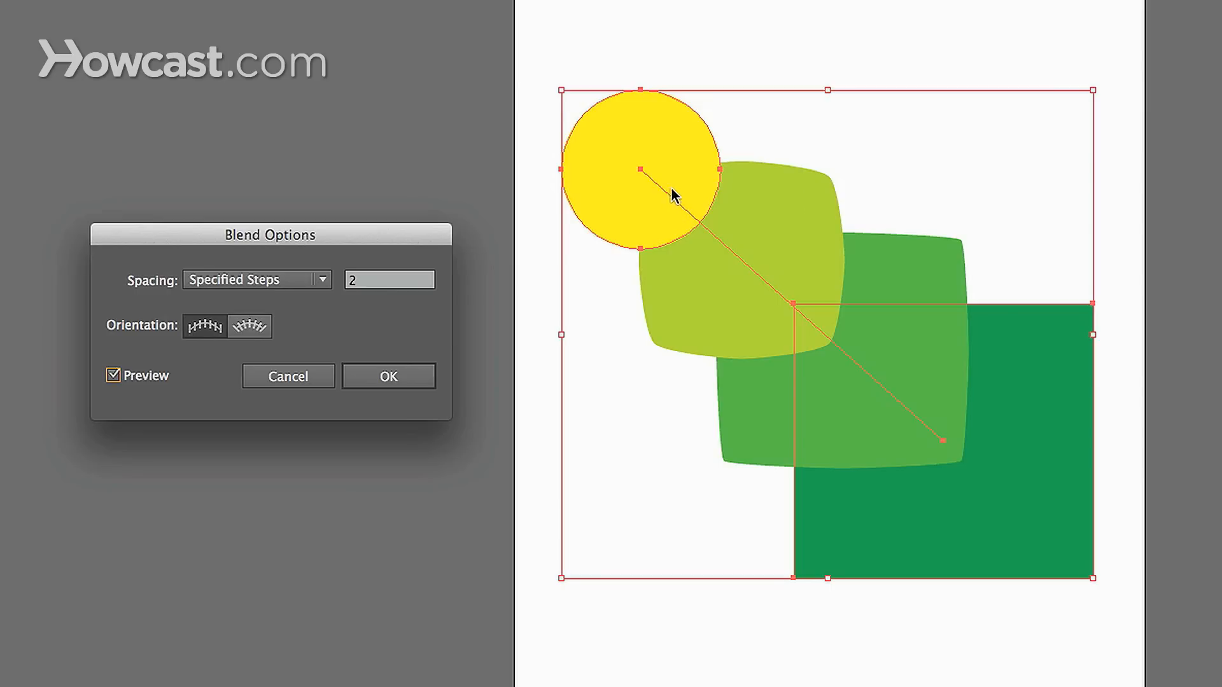
Preview step counts of 5, 13, 3, 12 and 5, ending at 2 intermediate shapes
click(389, 280)
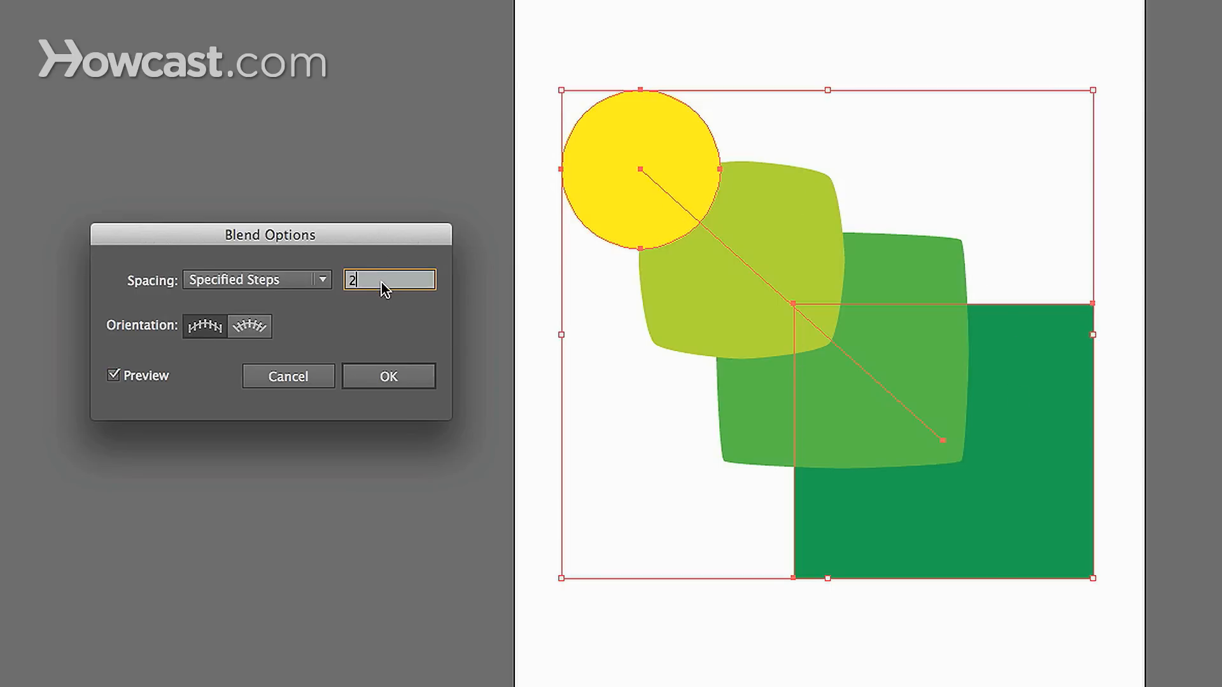
text(5)
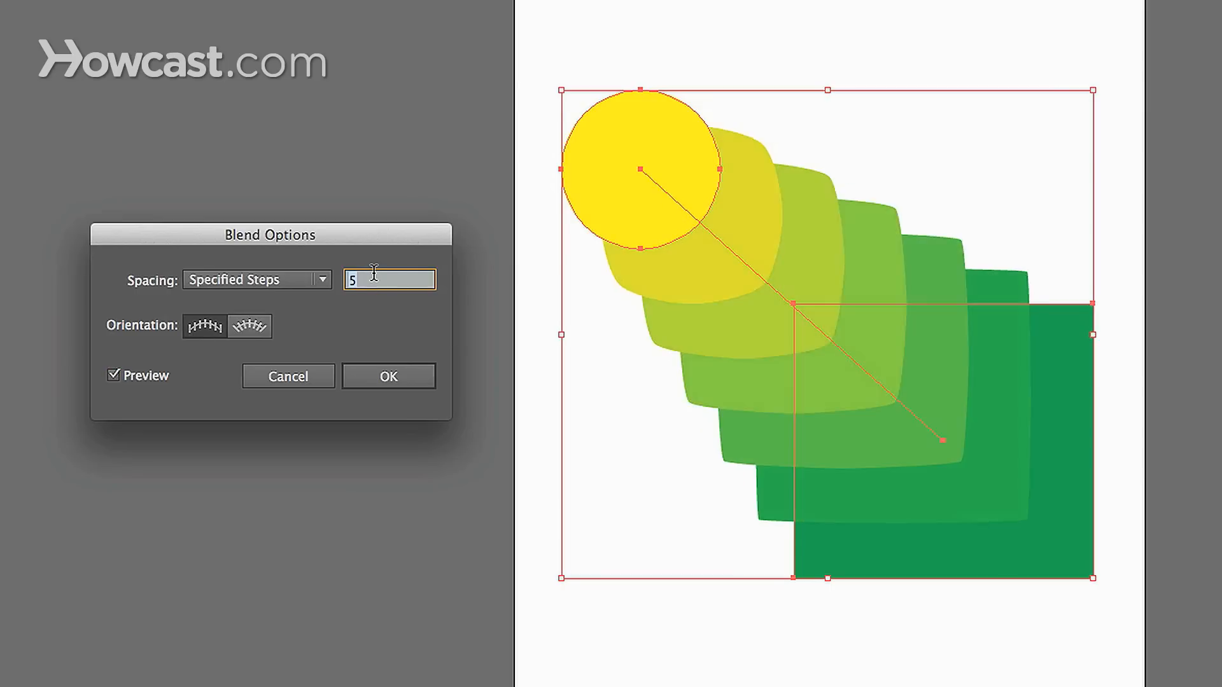
text(13)
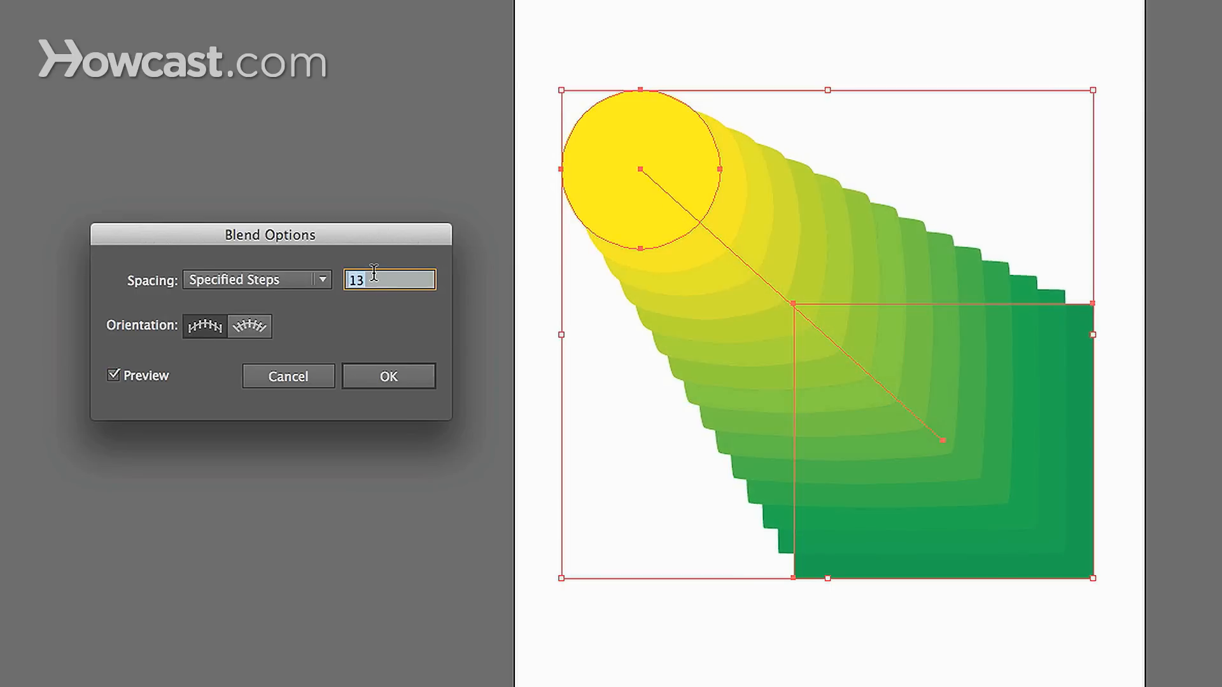
text(3)
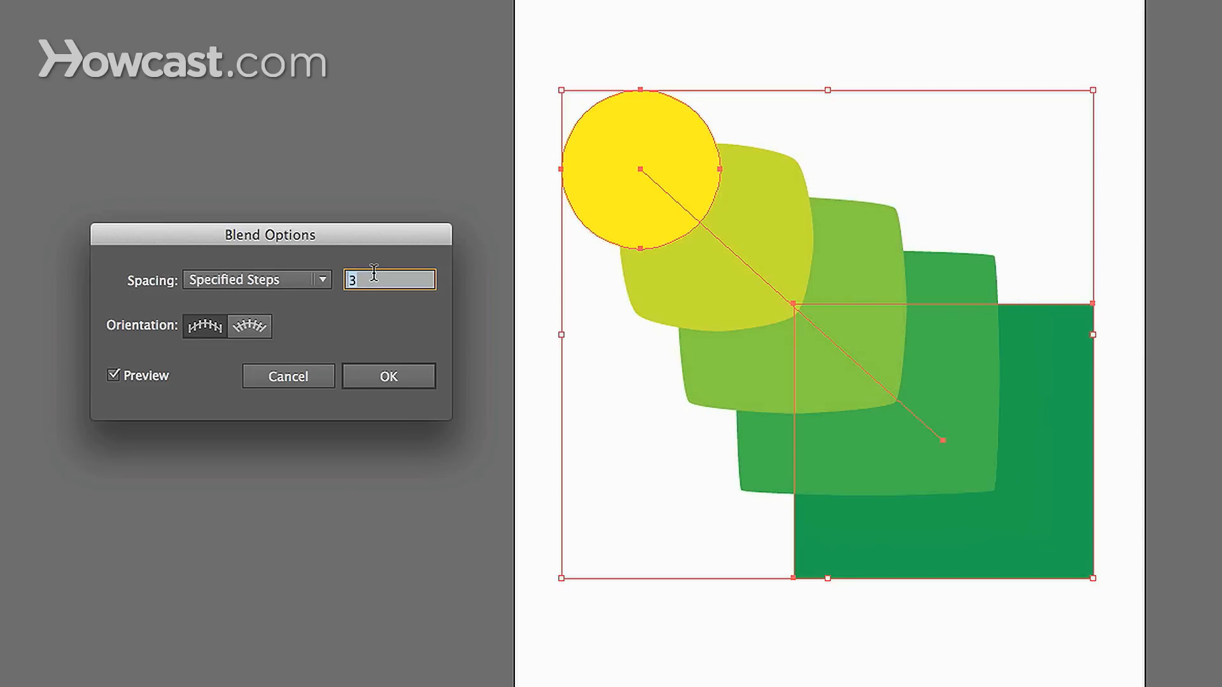
text(12)
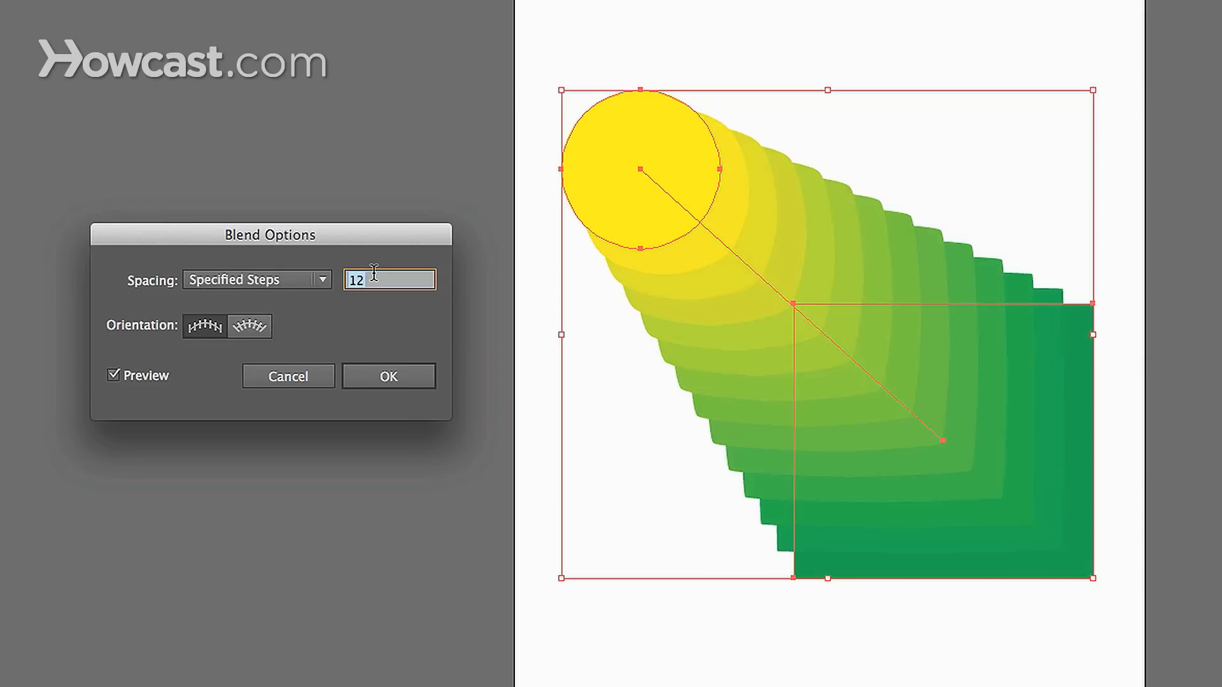
text(5)
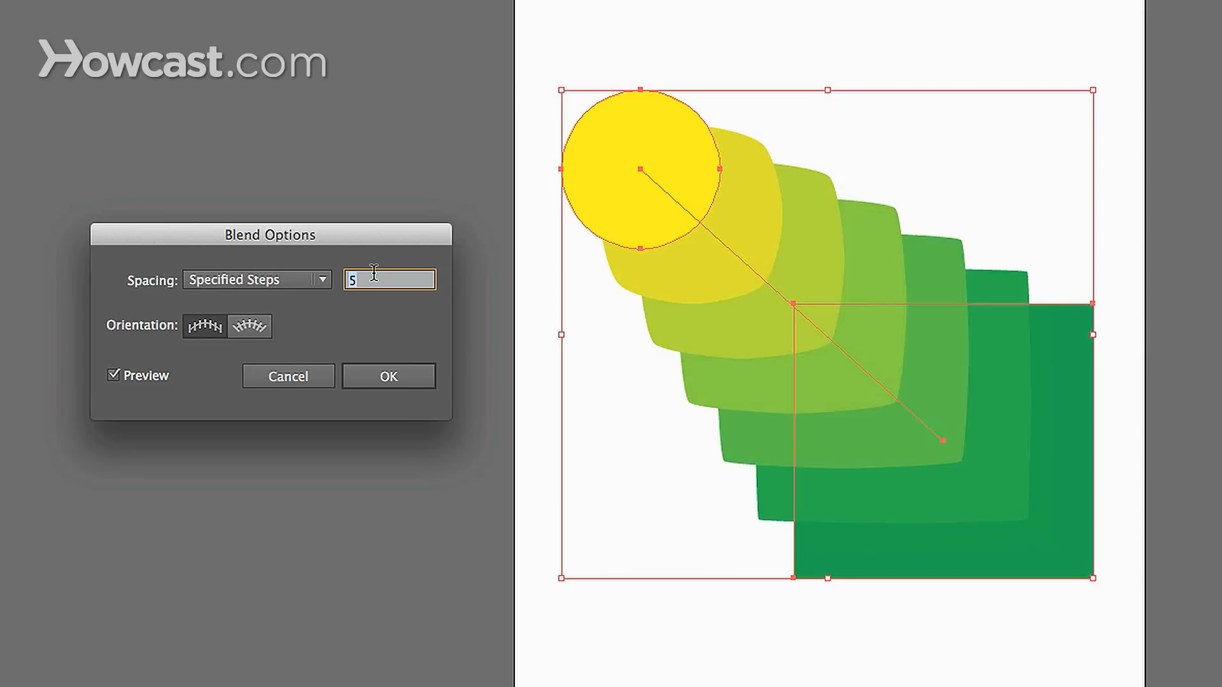
text(2)
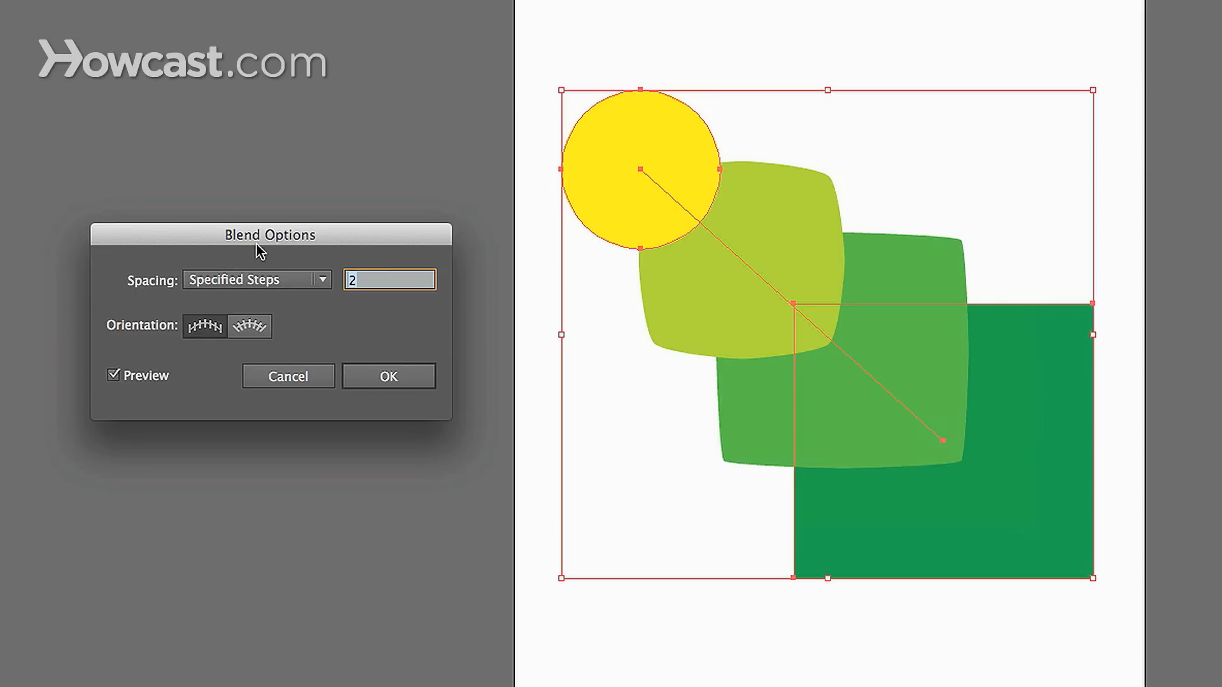
Preview Smooth Color, then Specified Distance at 0.3, 1.4, 1.6, 0.5 and finally 0.1 in
click(256, 279)
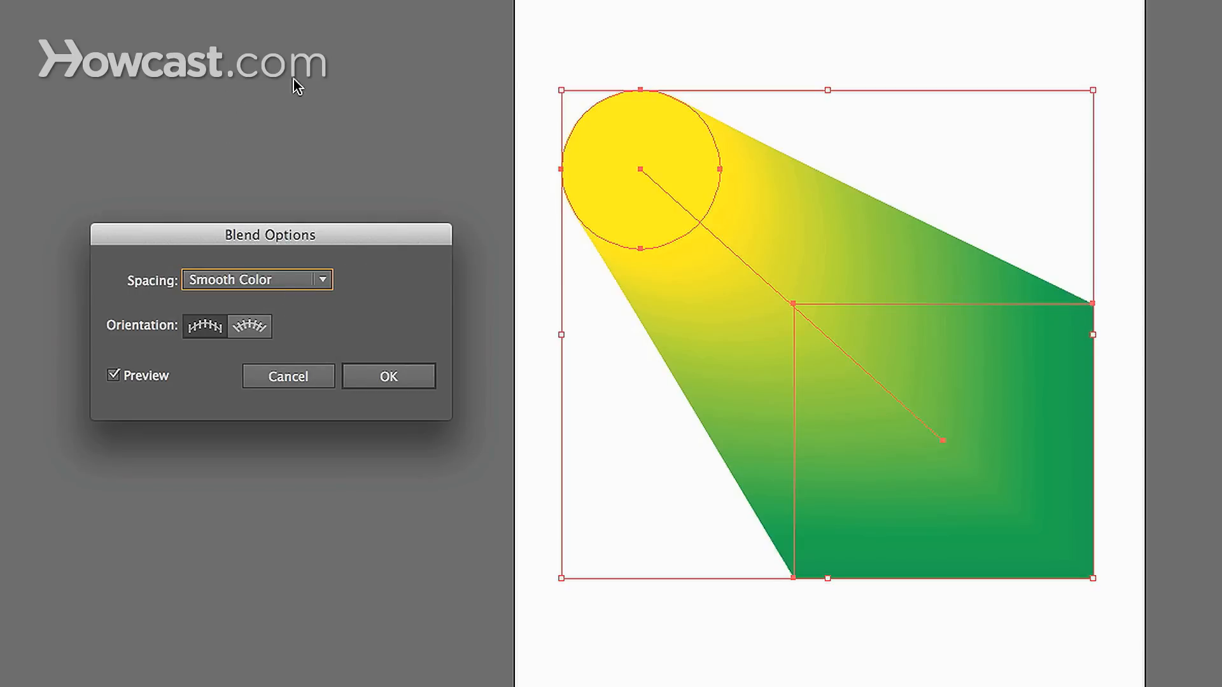
mouse_move(696, 192)
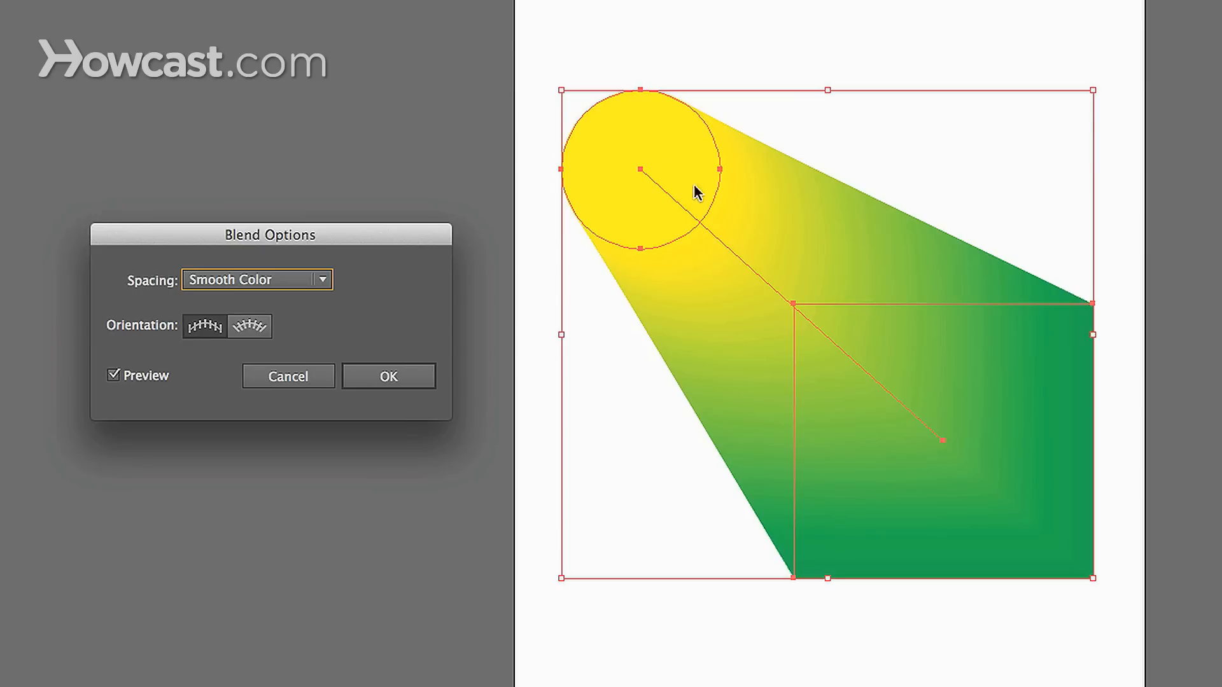
mouse_move(355, 234)
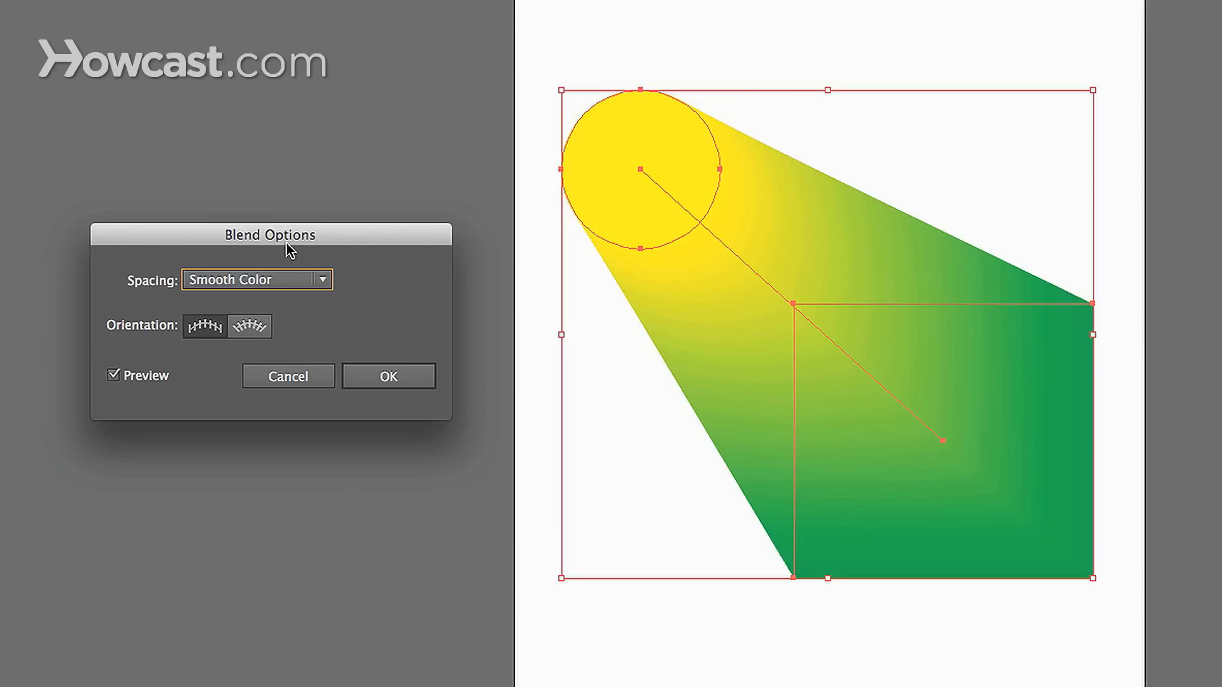
click(256, 278)
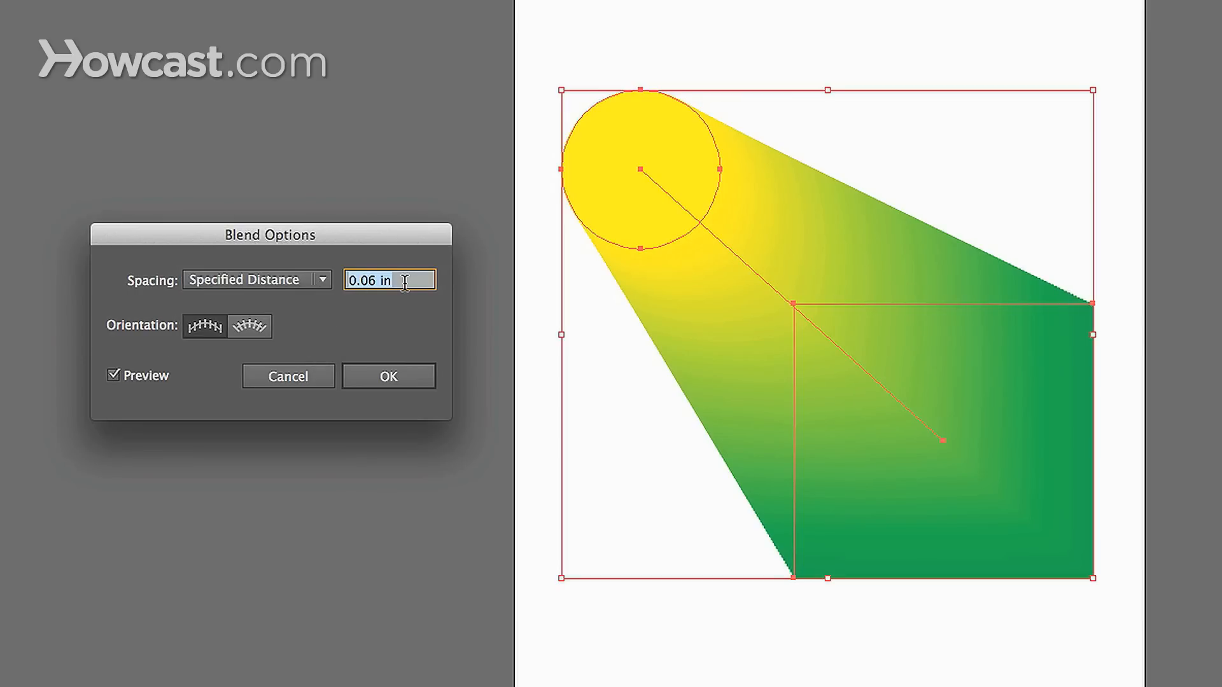
text(0.3 in)
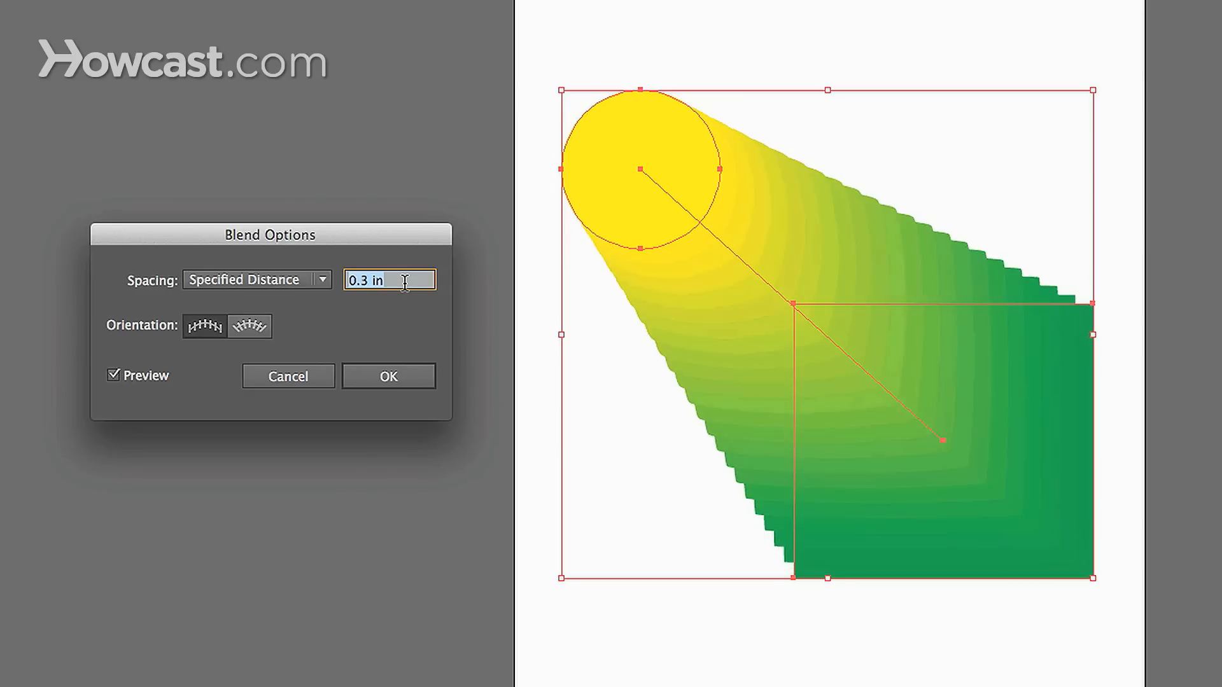
text(1.4 in)
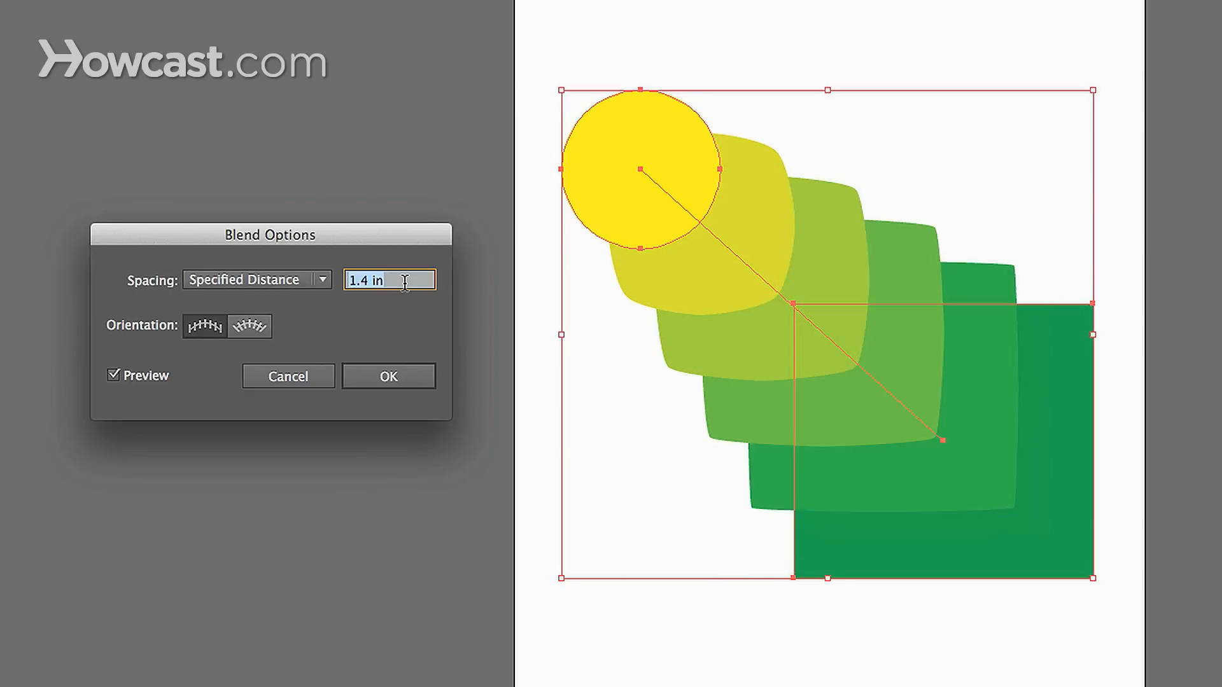
text(1.6 in)
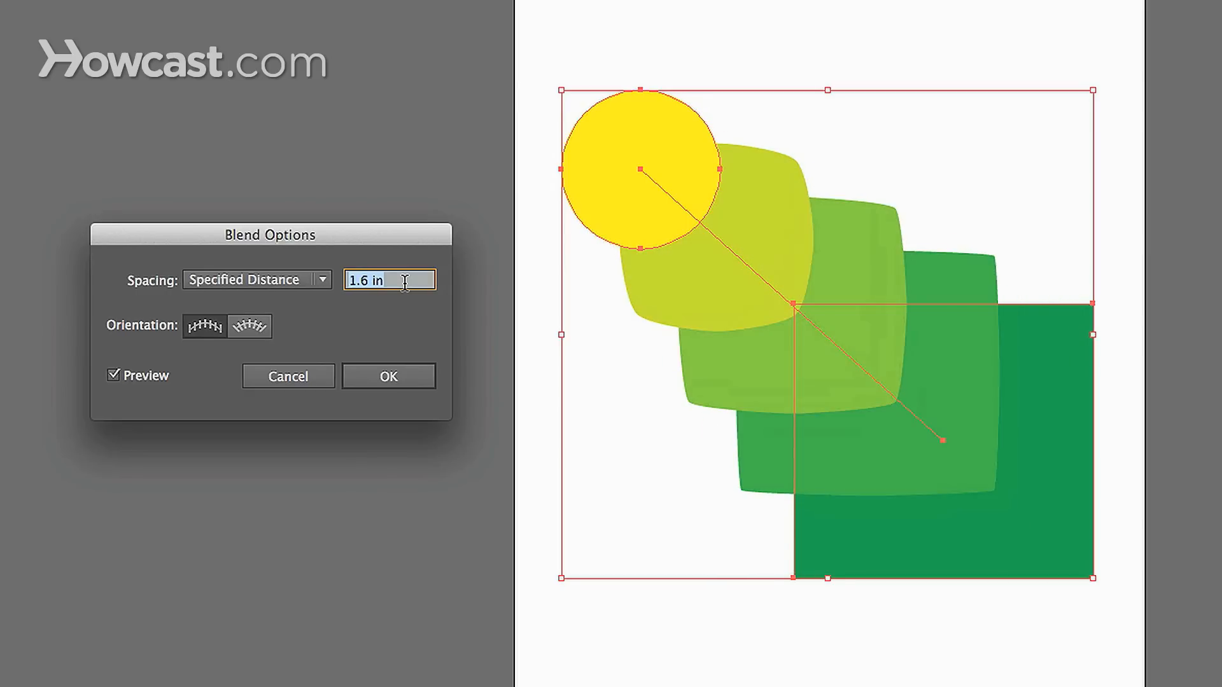
text(0.5 in)
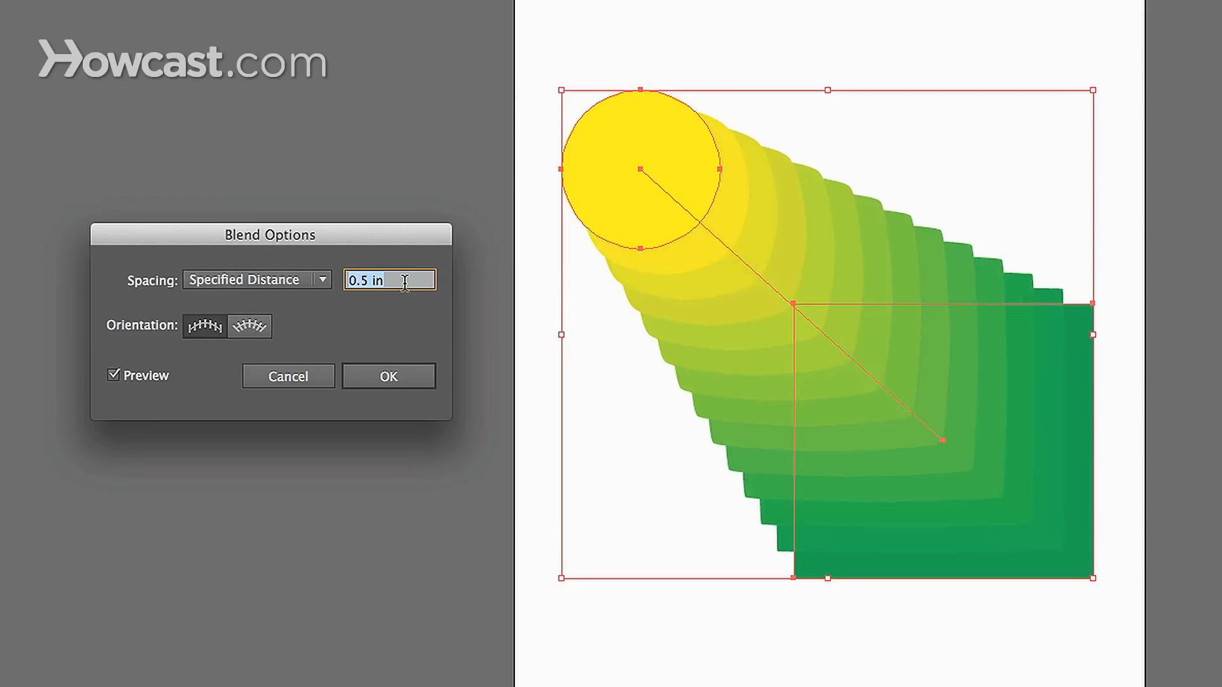
text(0.1 in)
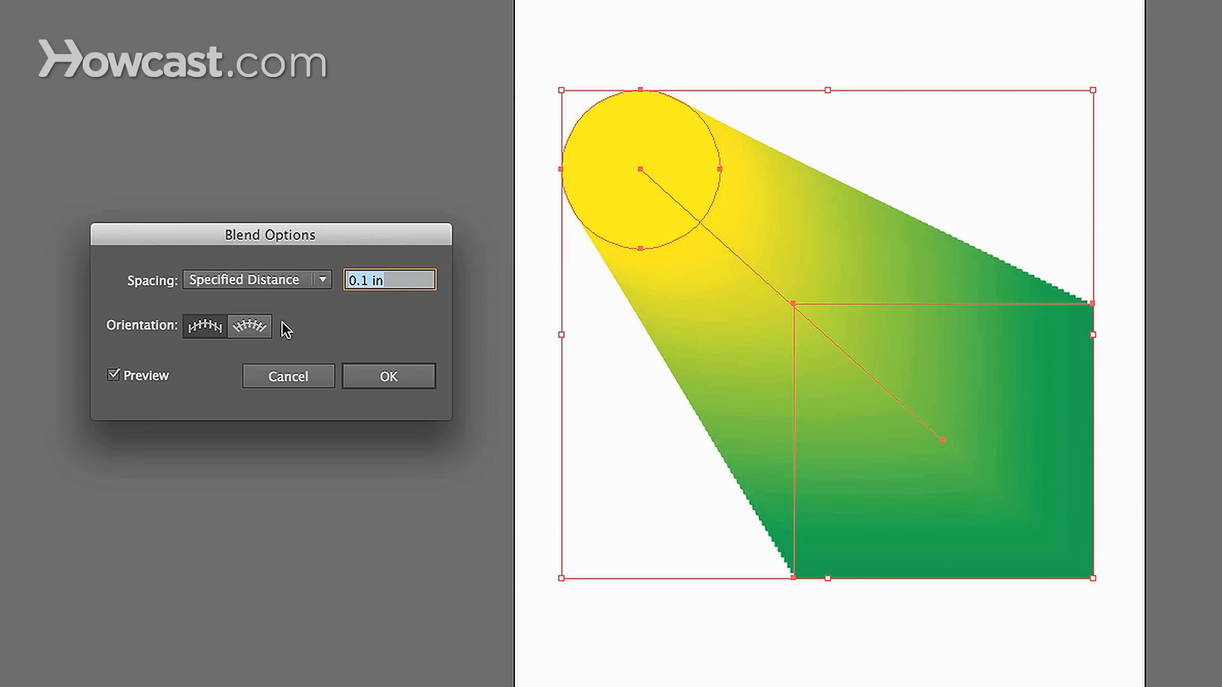
click(256, 280)
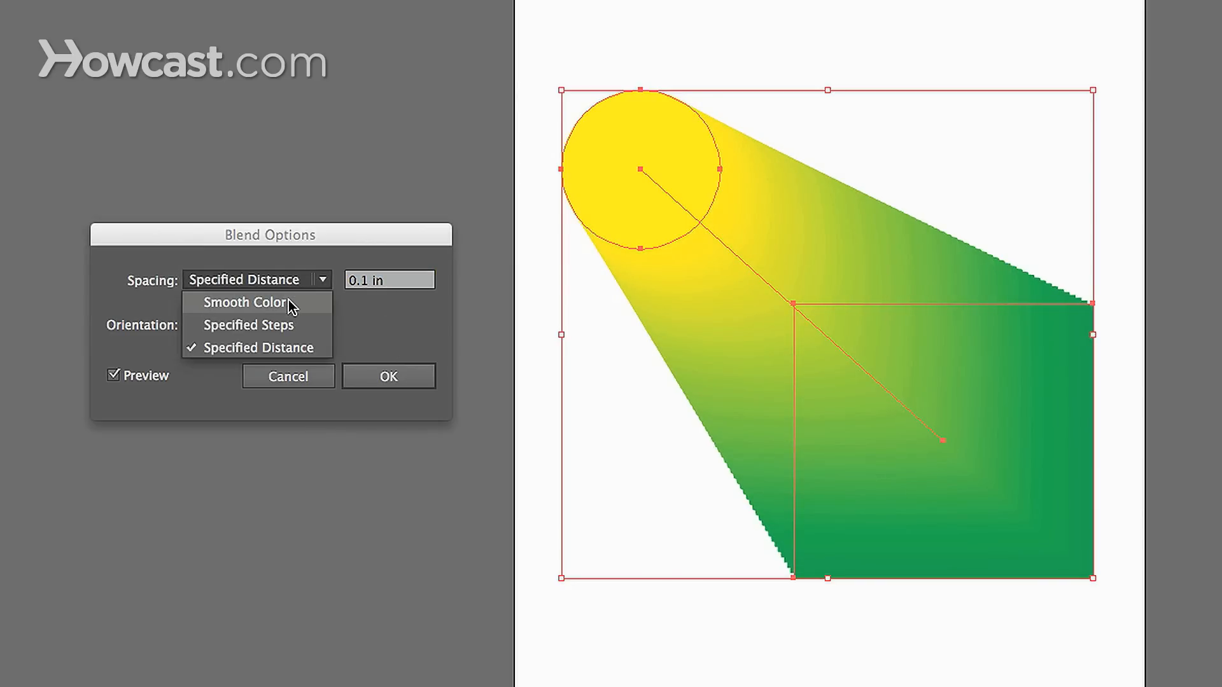
Confirm the blend at 4 Specified Steps with an Orientation option chosen
click(248, 324)
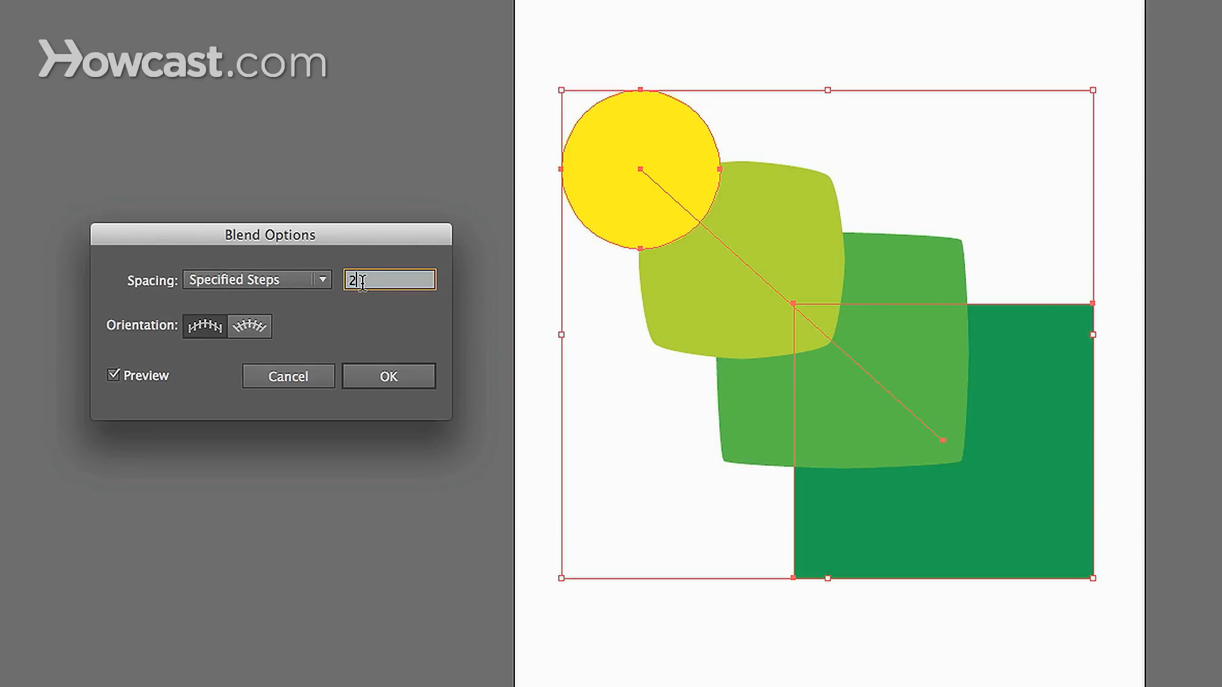
text(4)
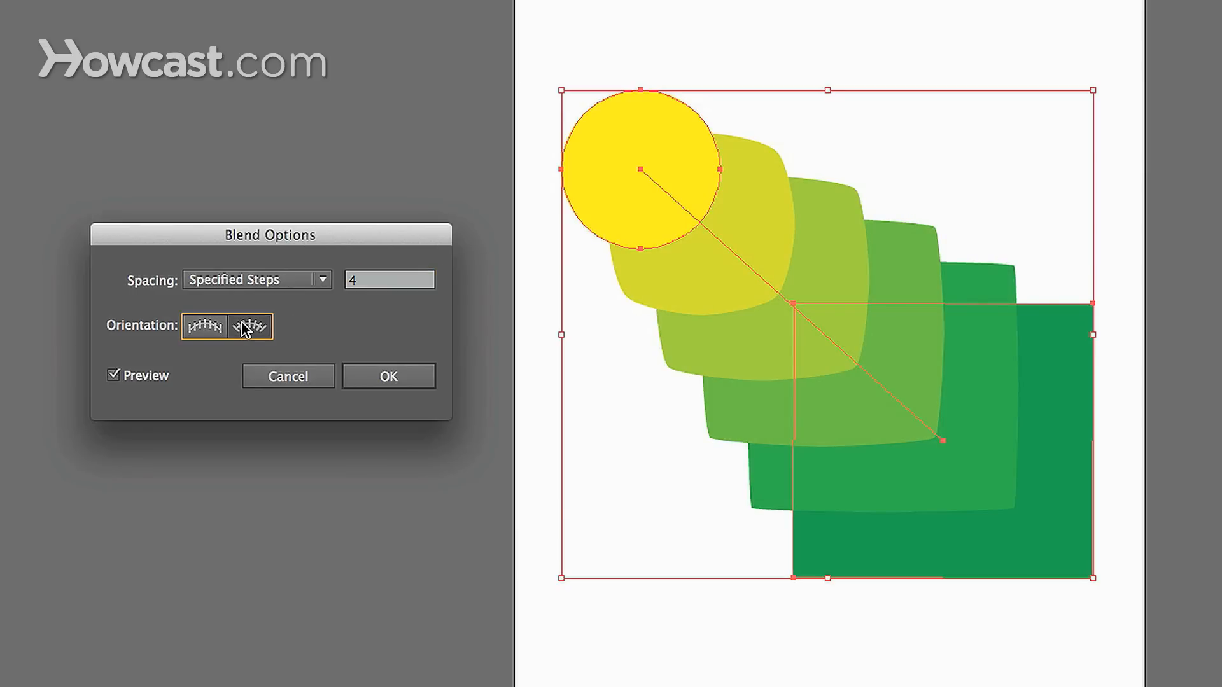
click(202, 326)
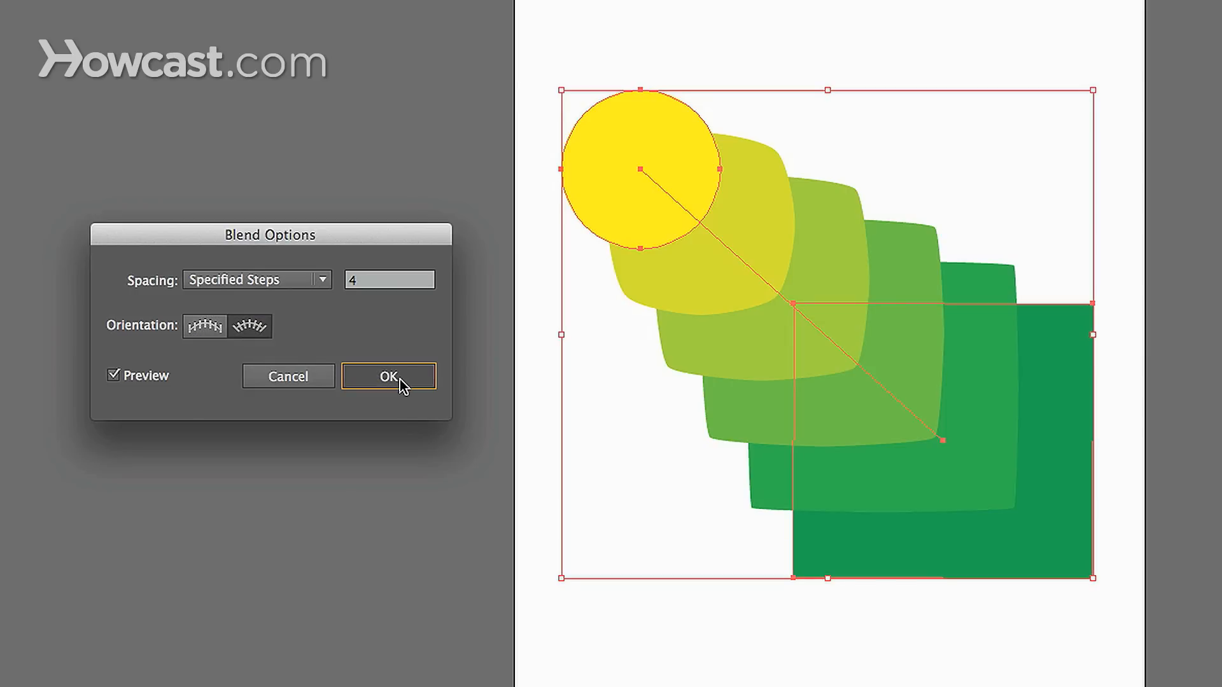
click(388, 377)
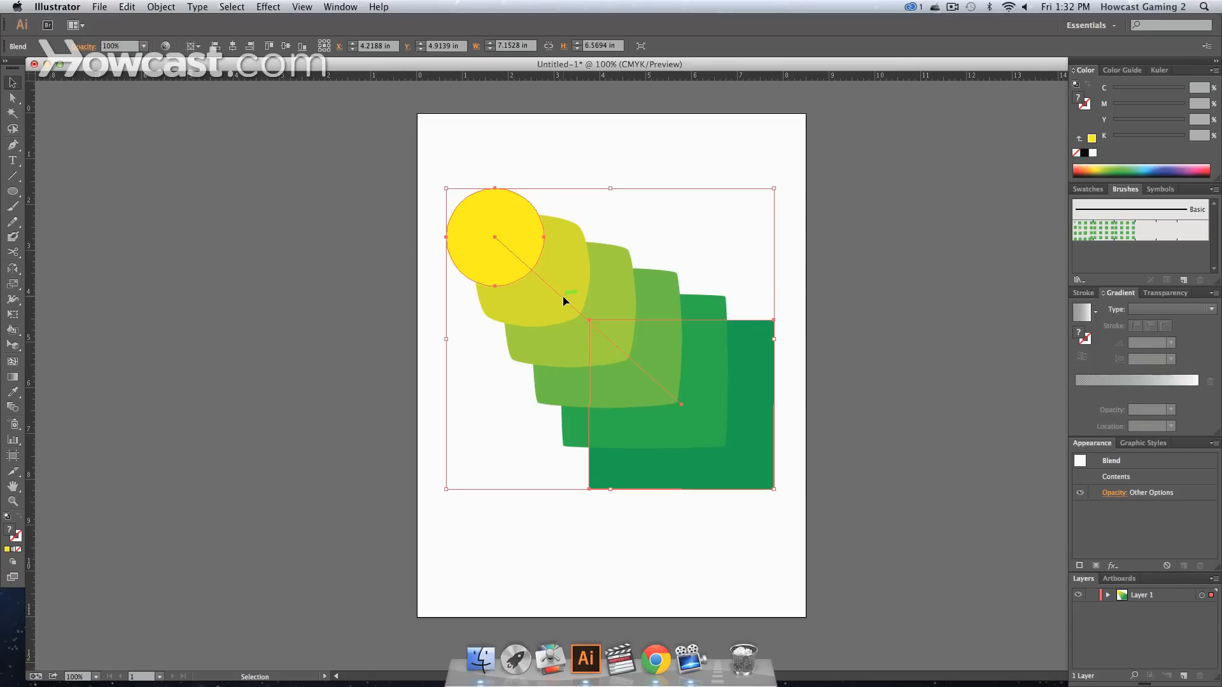
Enter the blend to reshape its straight spine into a curved path
double_click(565, 302)
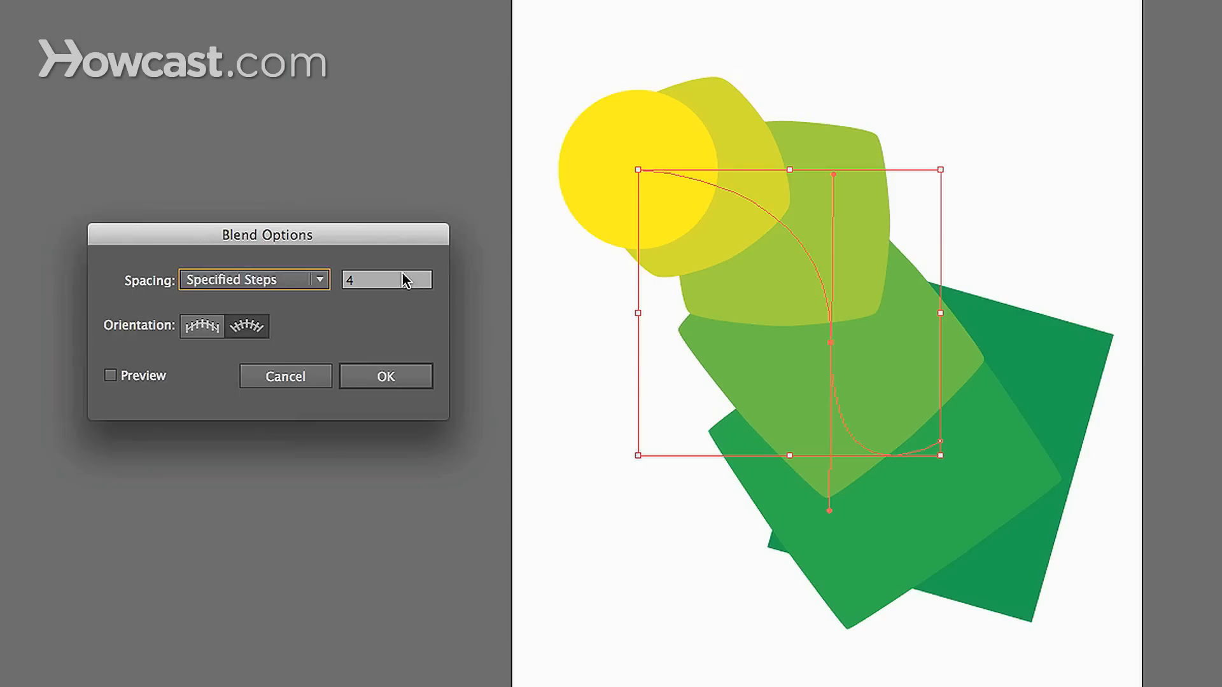
With Preview on, switch orientation from Align to Page to Align to Path
click(201, 325)
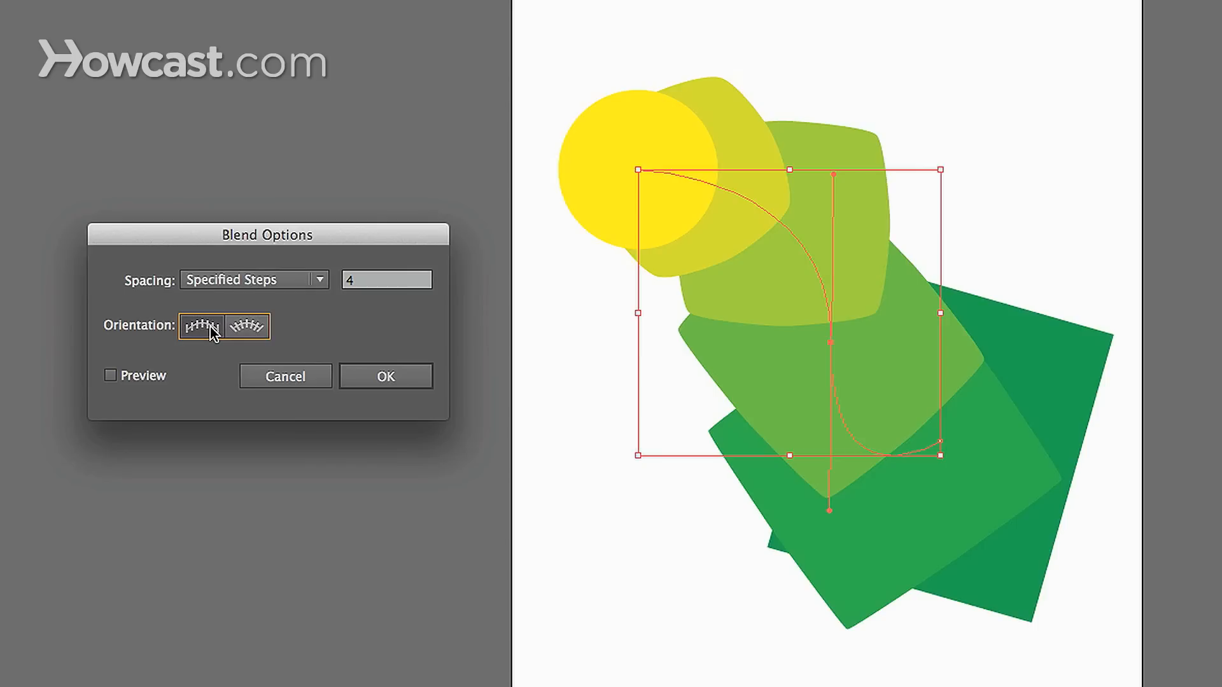
click(109, 374)
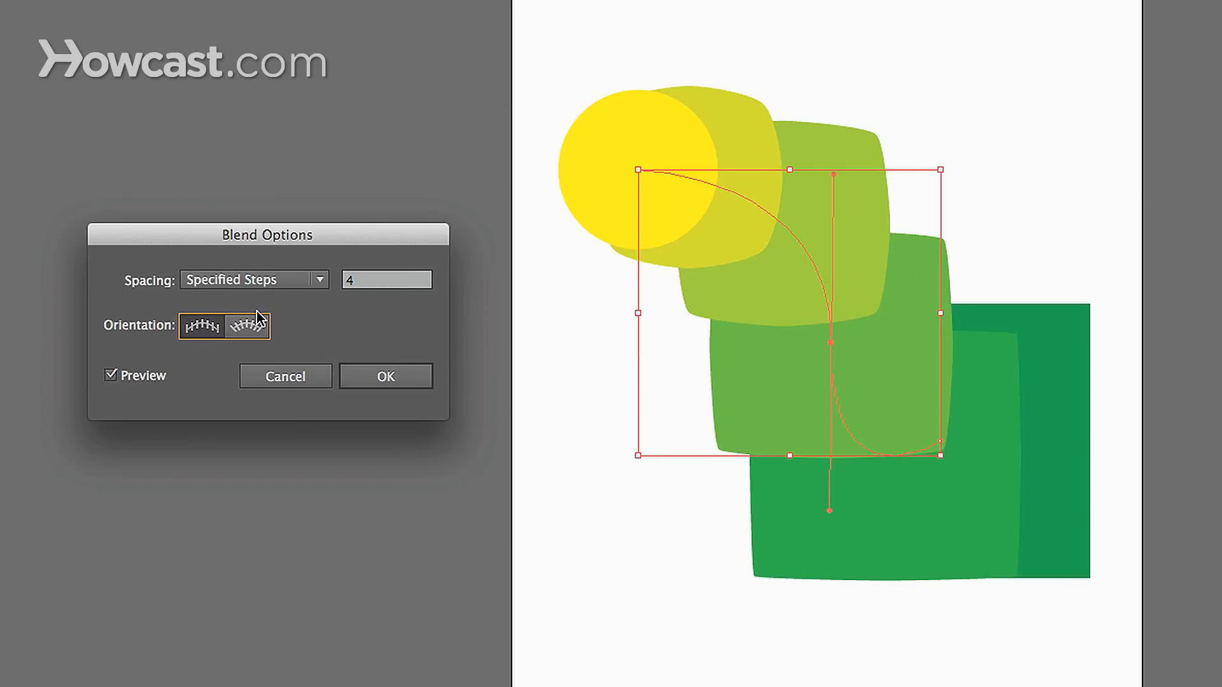
click(245, 326)
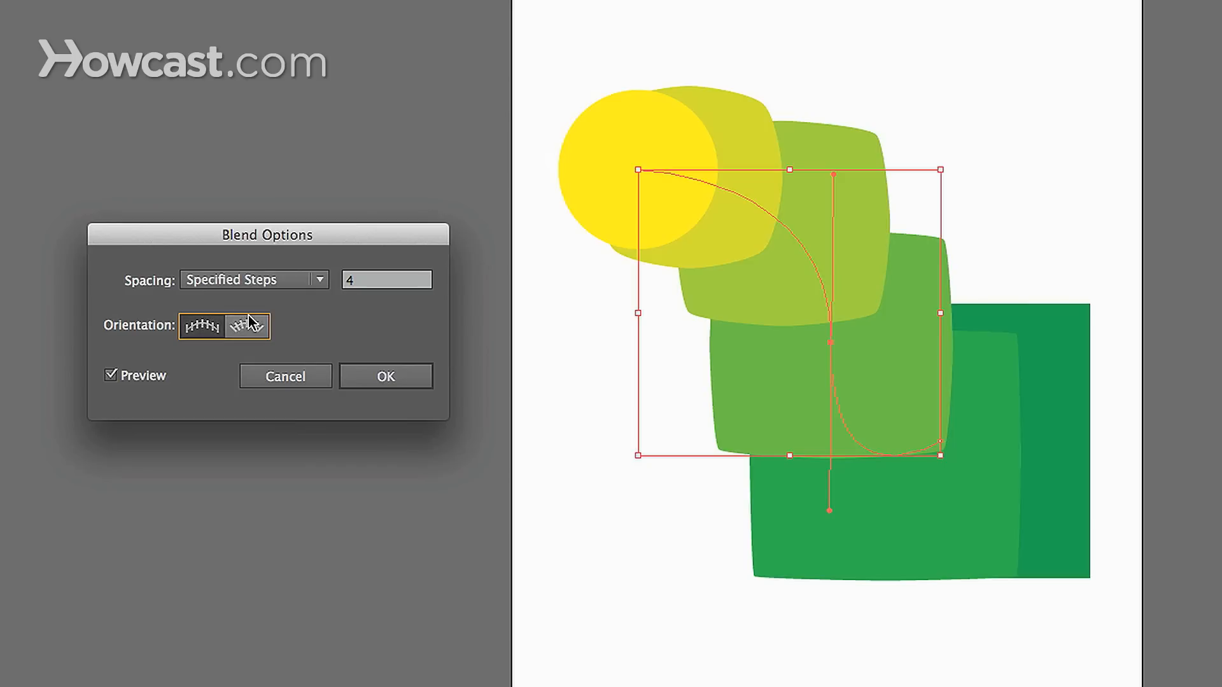